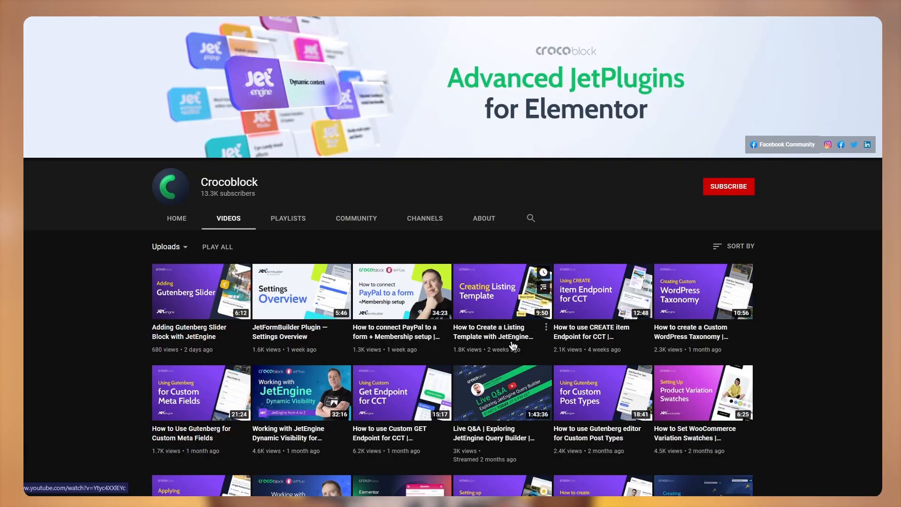
Step: Open the Crocoblock 'JetEngine for Gutenberg | Tutorials' playlist and browse its five videos
click(288, 218)
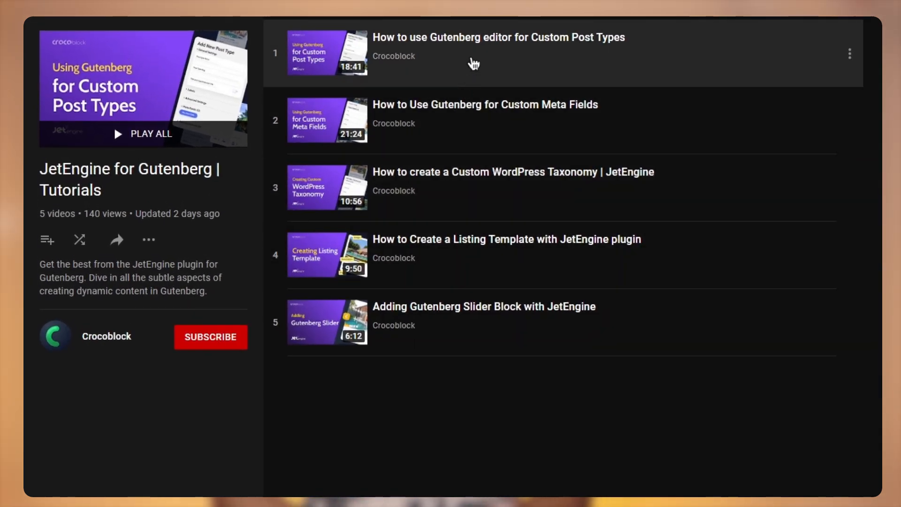
mouse_move(483, 133)
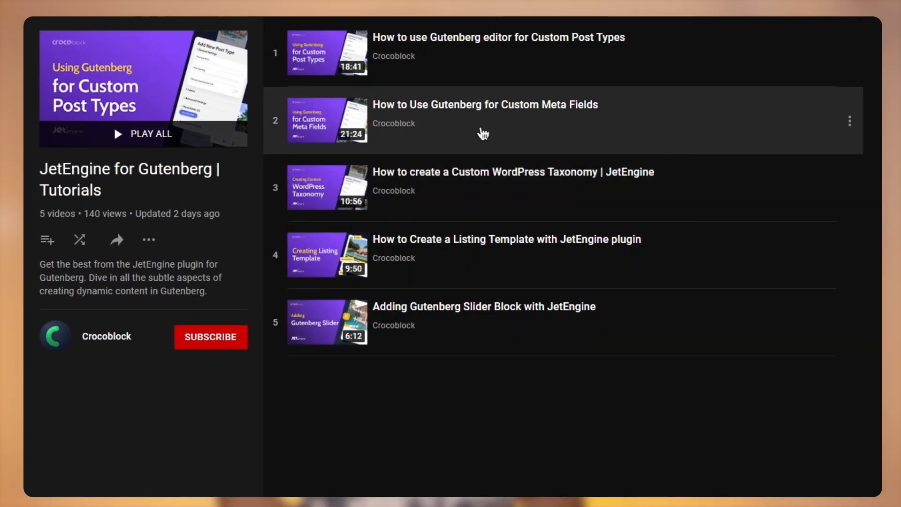
mouse_move(488, 201)
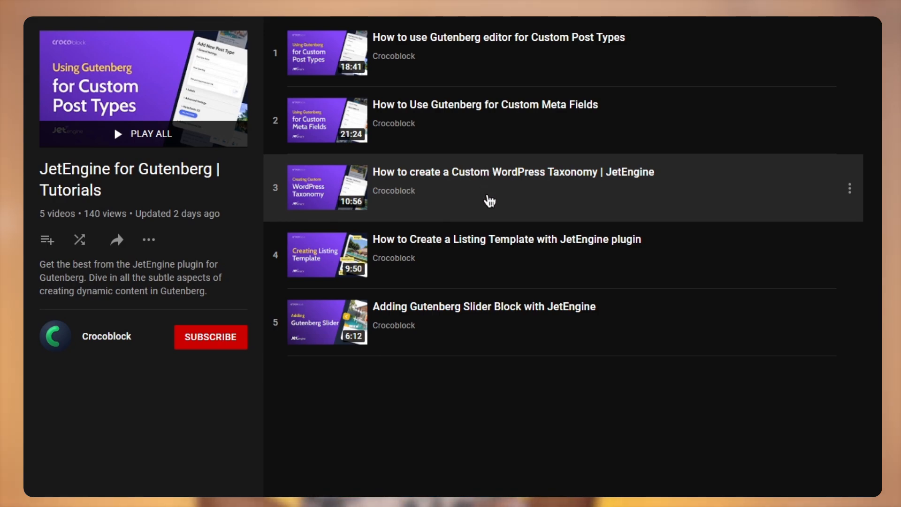
mouse_move(495, 227)
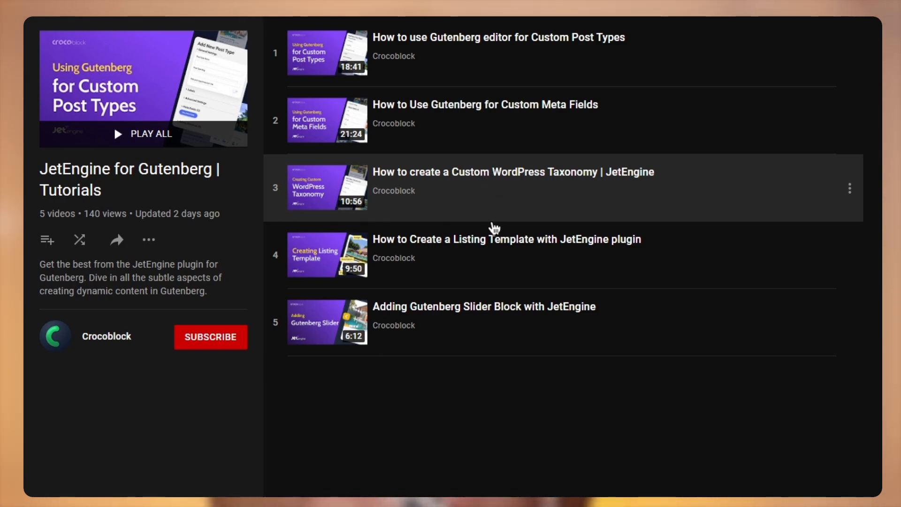
mouse_move(501, 305)
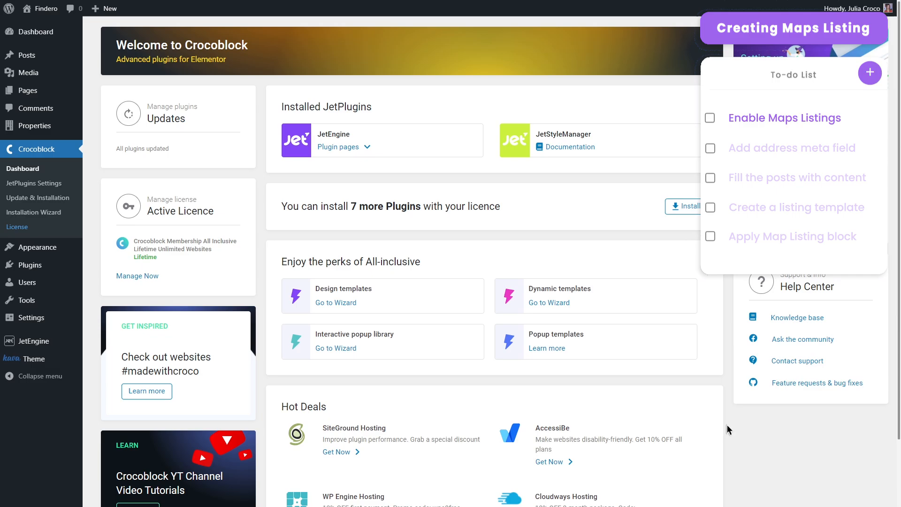
mouse_move(33, 341)
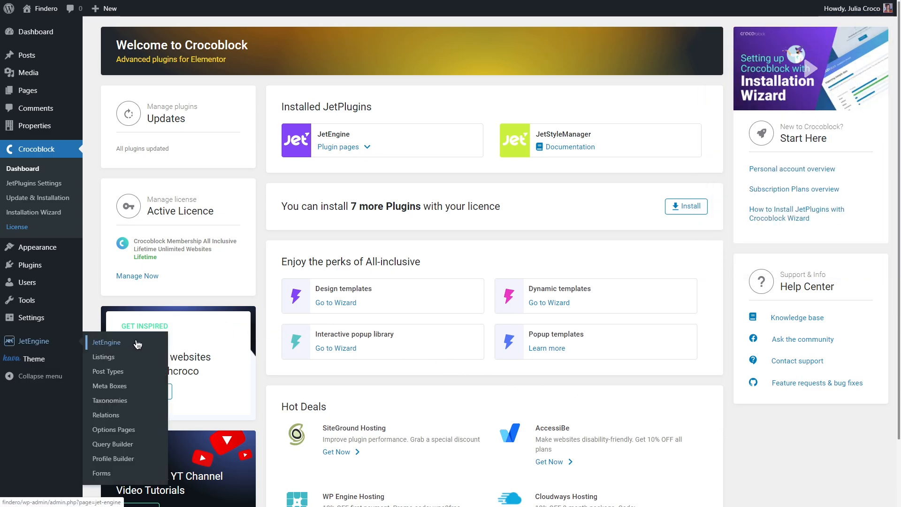
Step: In the JetEngine dashboard modules, switch Maps Listings on and save
click(107, 343)
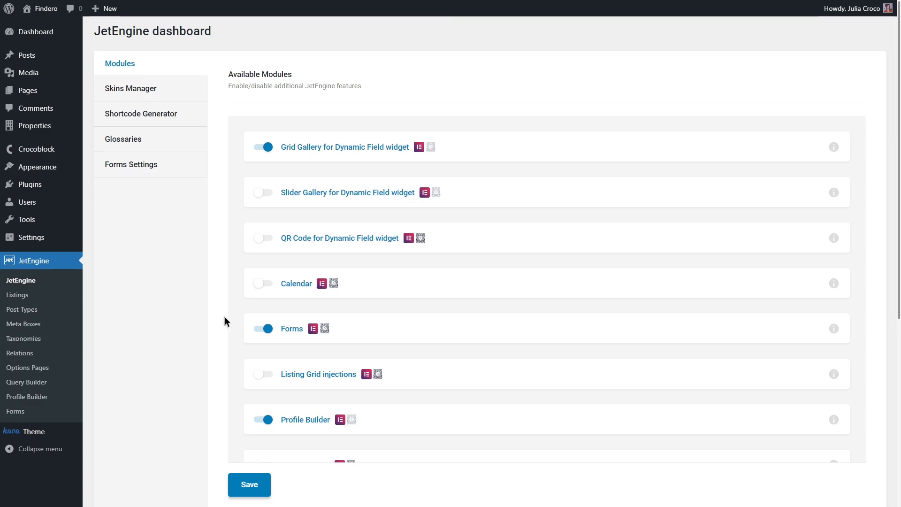
scroll(down, 3)
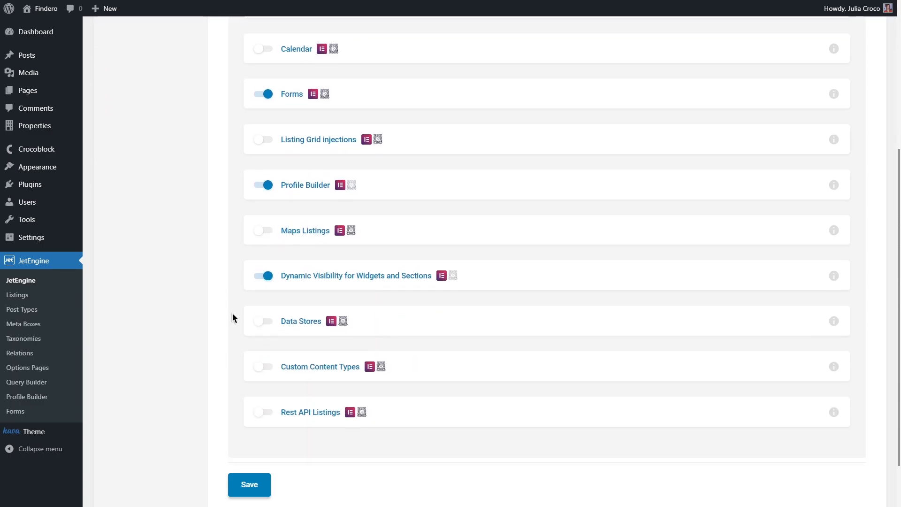
click(263, 231)
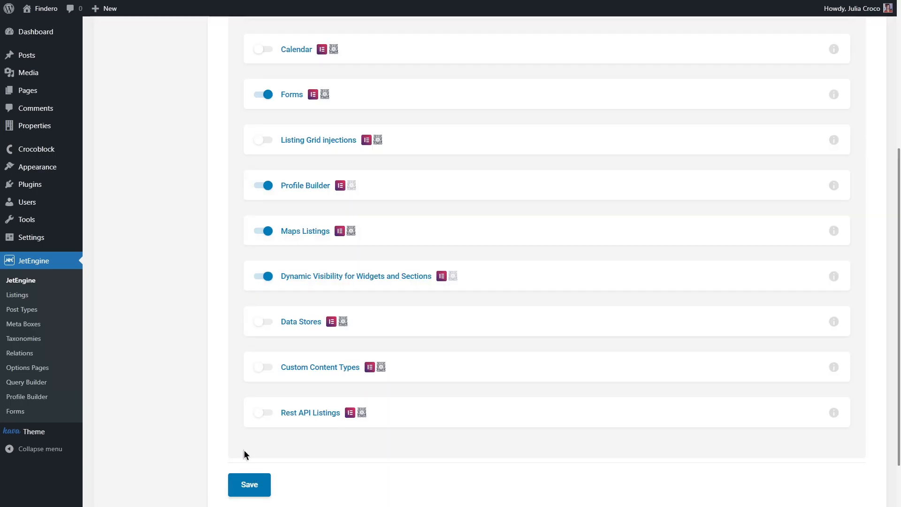
scroll(up, 3)
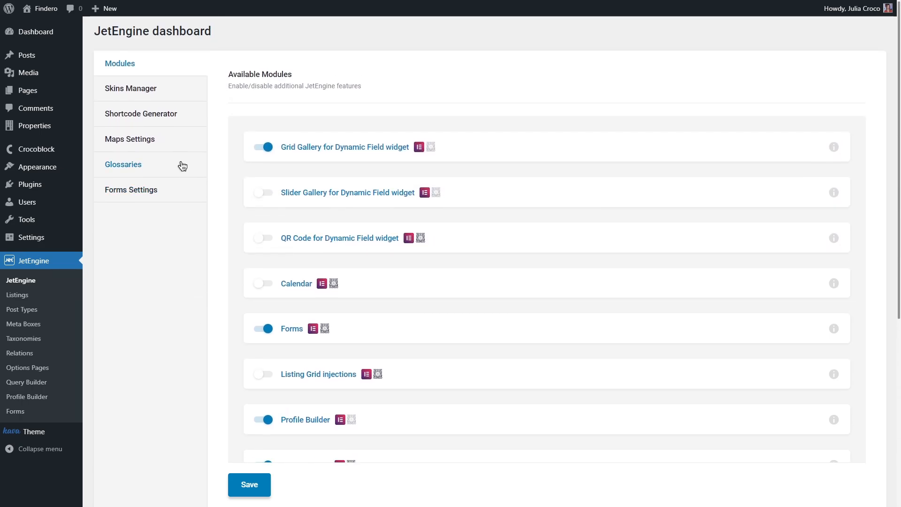
Step: Open Maps Settings and toggle Separate Geocoding API key on, then off again
click(130, 138)
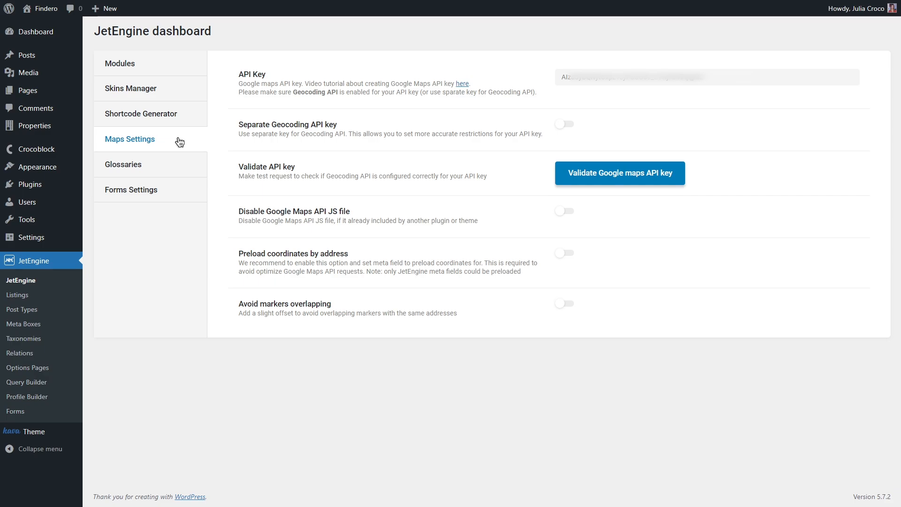
mouse_move(488, 155)
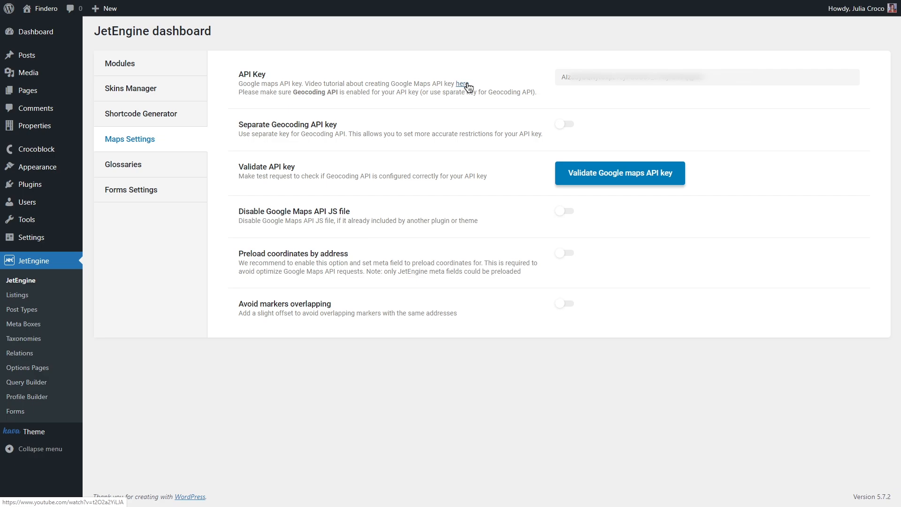
mouse_move(529, 120)
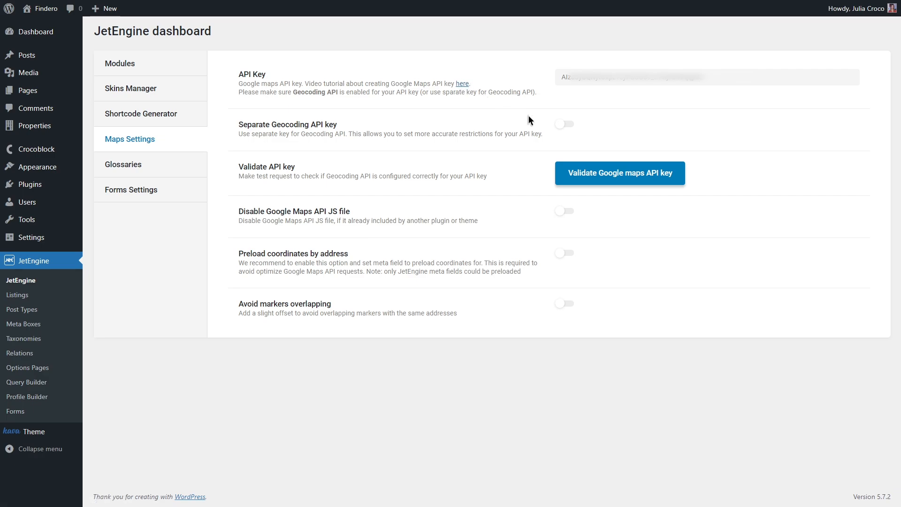
mouse_move(569, 128)
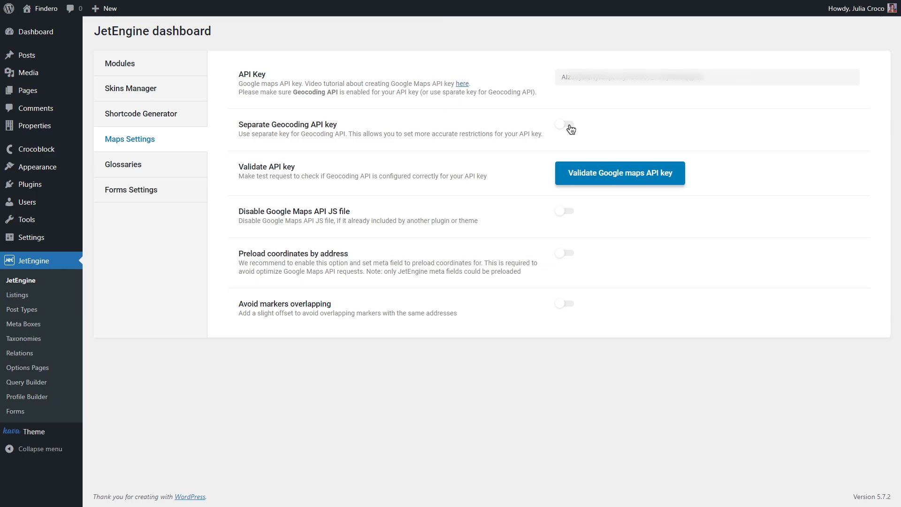
click(564, 125)
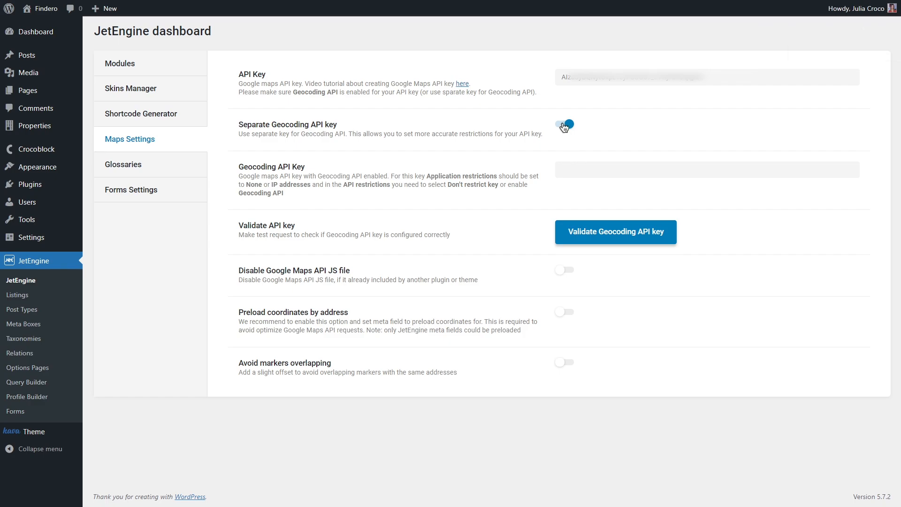
click(564, 125)
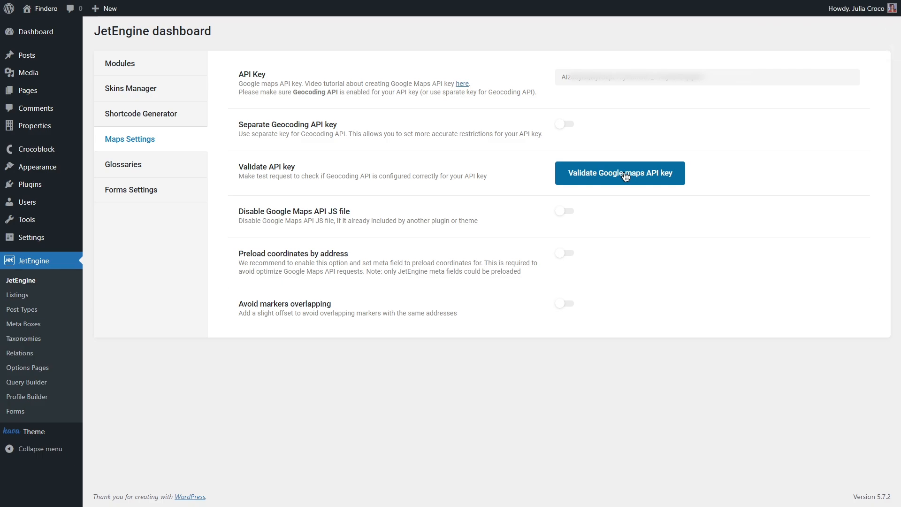
Step: Validate the Google Maps API key and confirm the coordinates-retrieved success notice
click(620, 173)
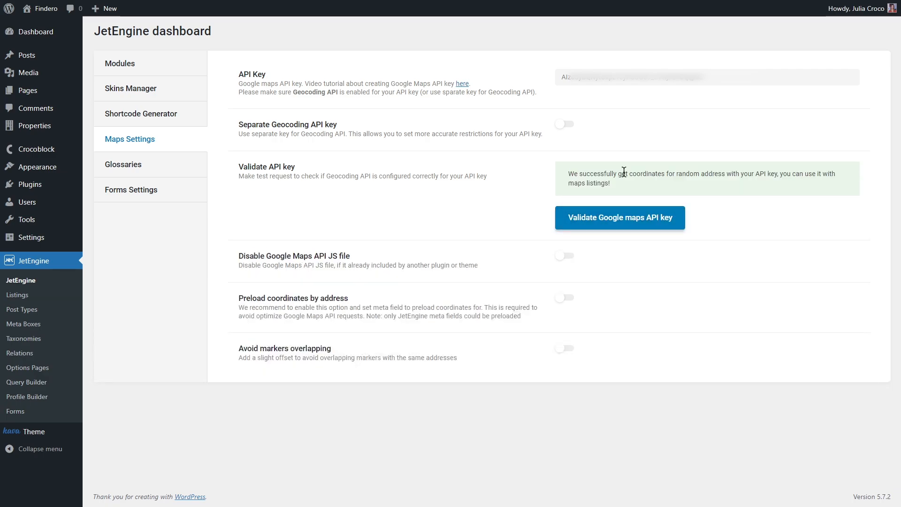
mouse_move(630, 189)
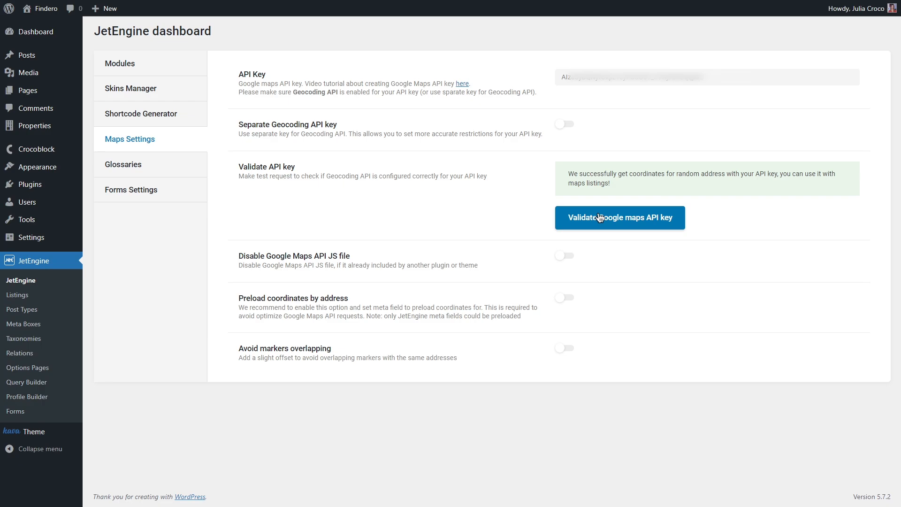
mouse_move(568, 258)
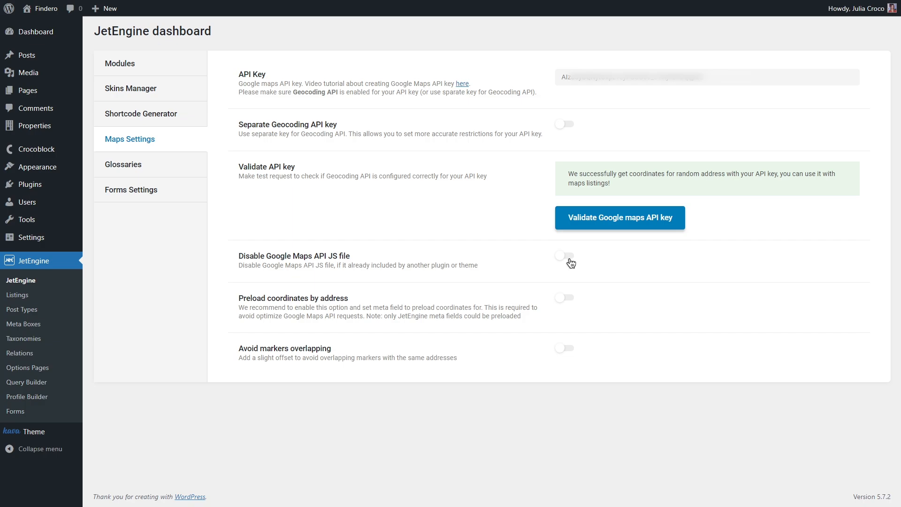
mouse_move(569, 299)
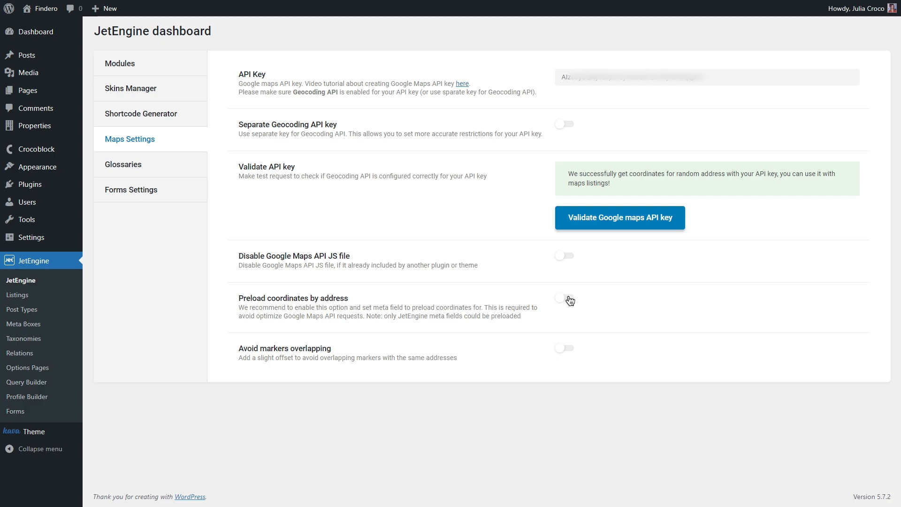
Step: Enable preloading coordinates by address and type city and state as the fields
click(564, 299)
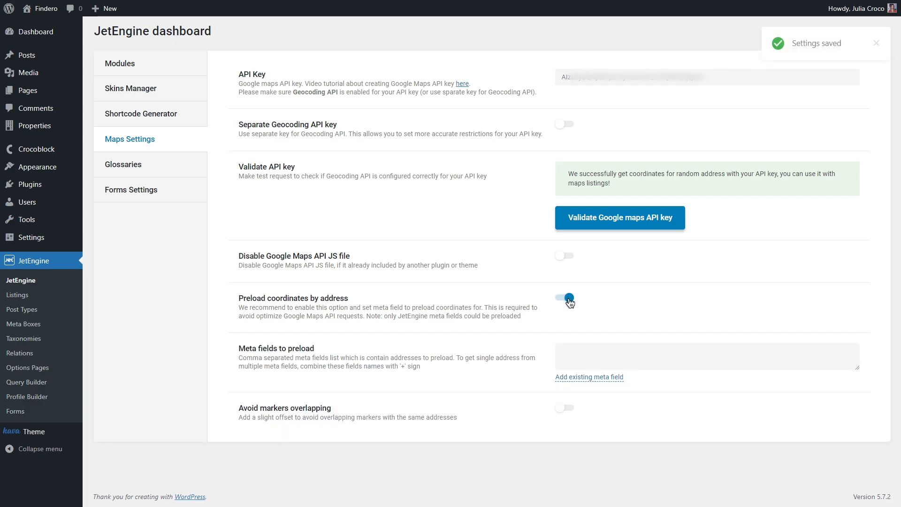
click(707, 356)
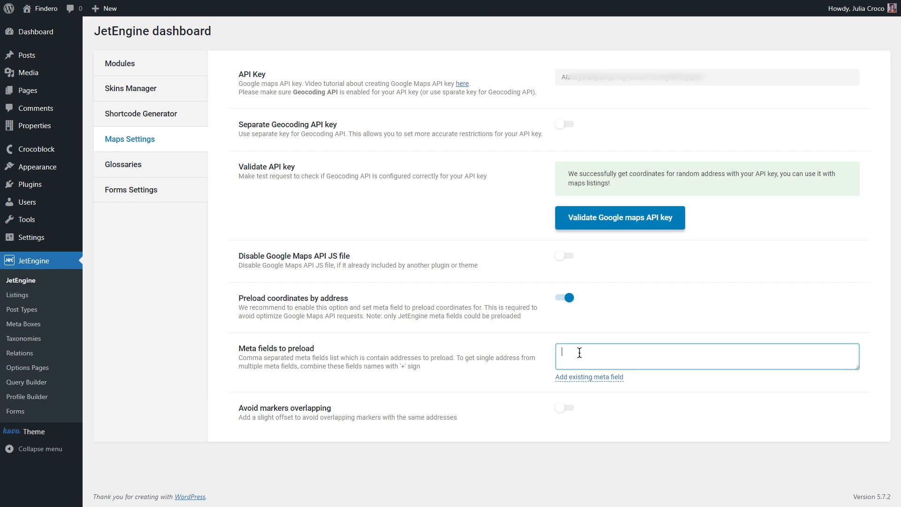
text(city, state)
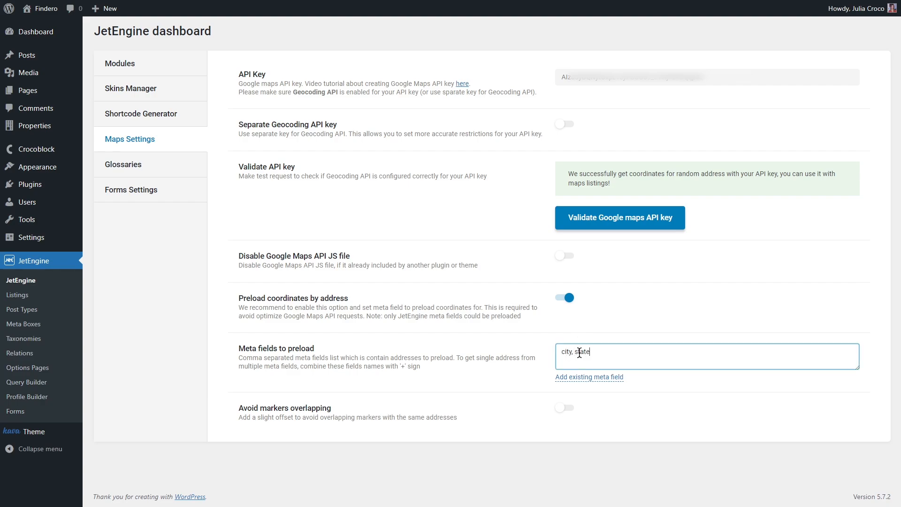
key(Backspace)
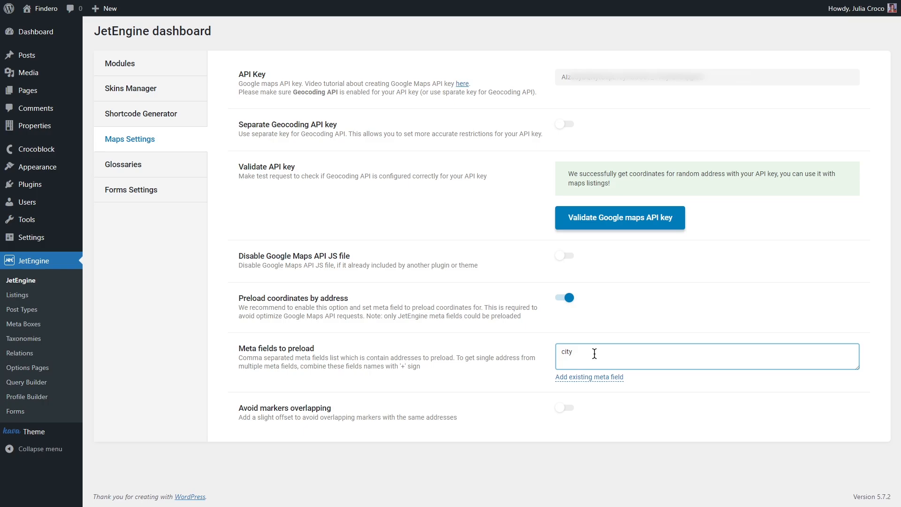
text(+state)
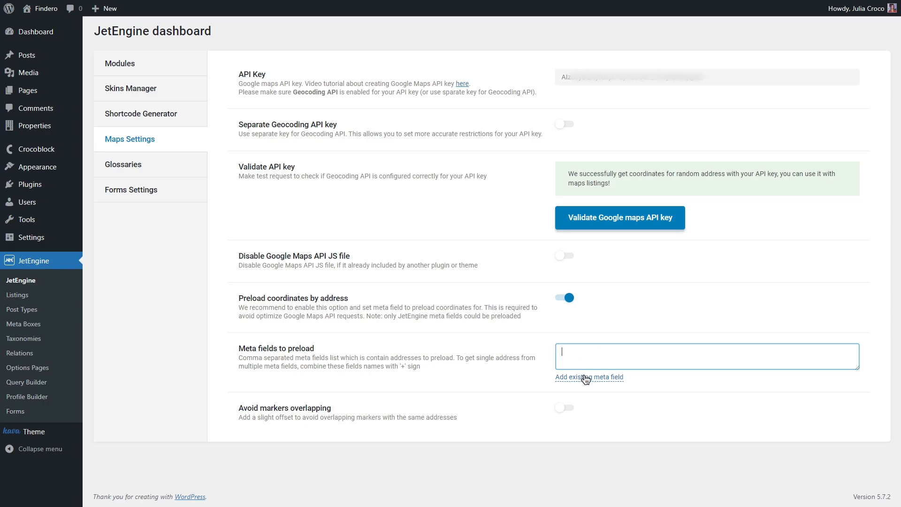
Step: Pick State from the Properties meta fields to preload, then cancel the selection
click(589, 376)
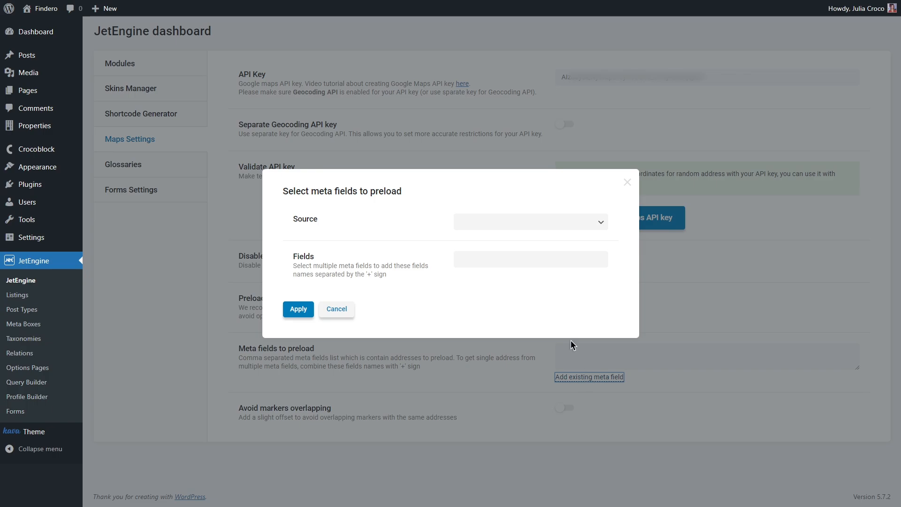
click(530, 221)
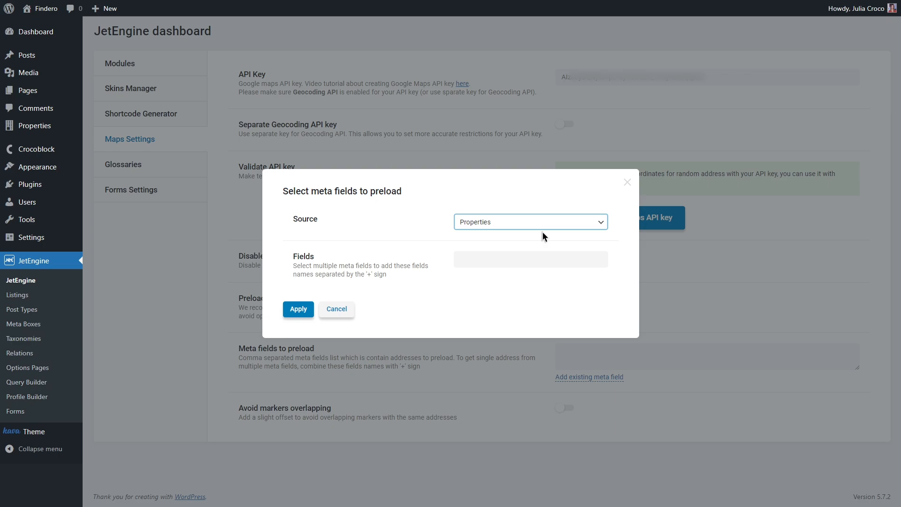
click(529, 259)
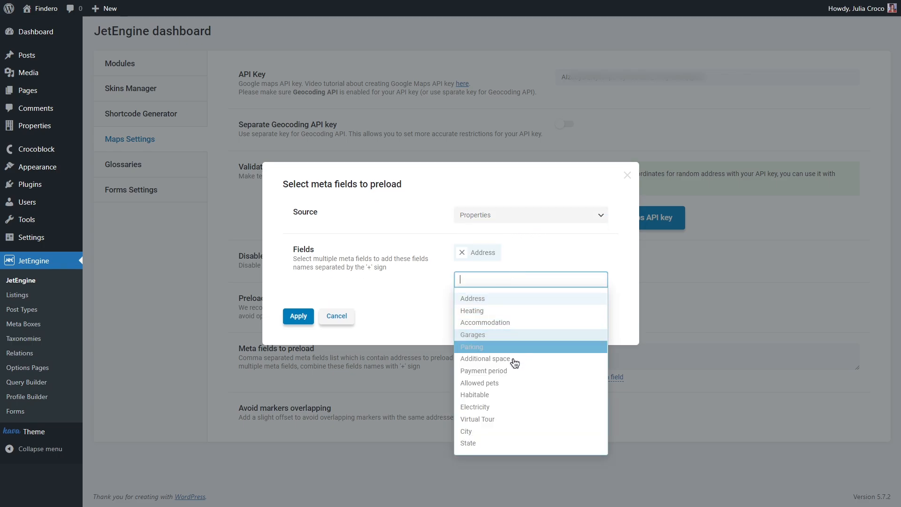
click(466, 431)
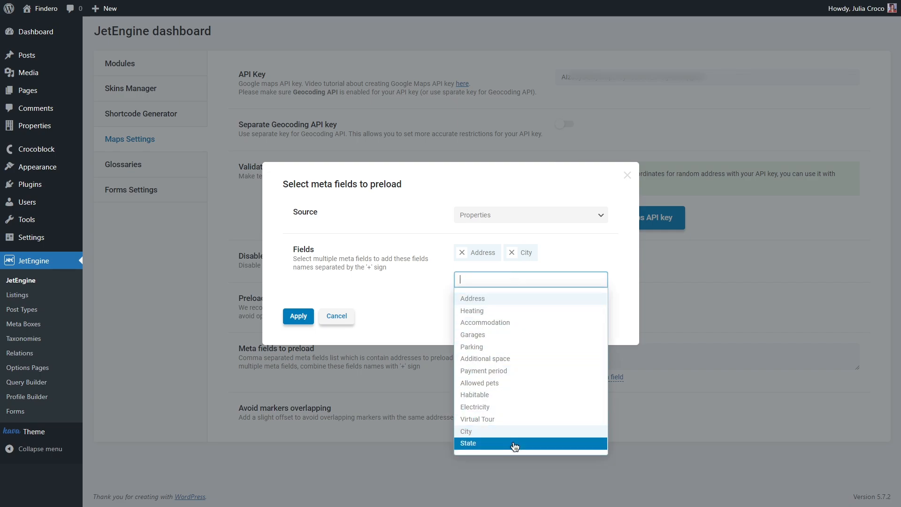
click(468, 443)
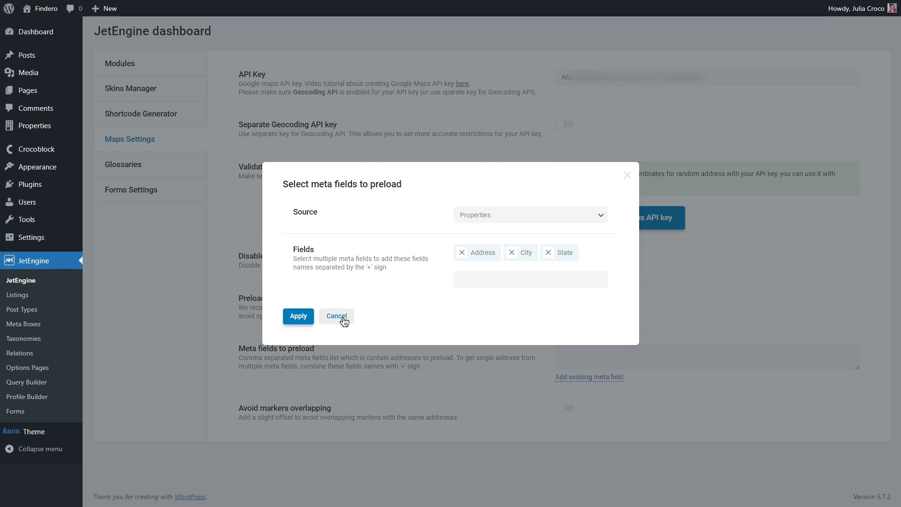
click(298, 316)
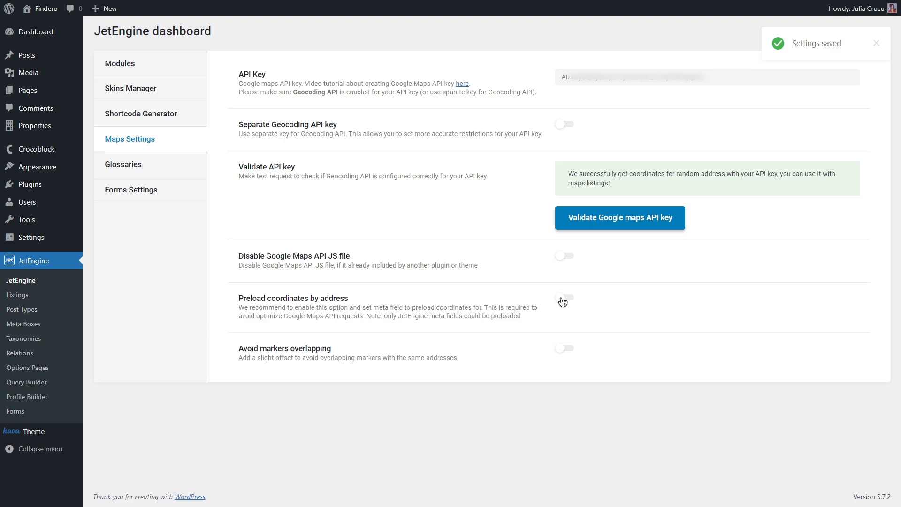
mouse_move(570, 351)
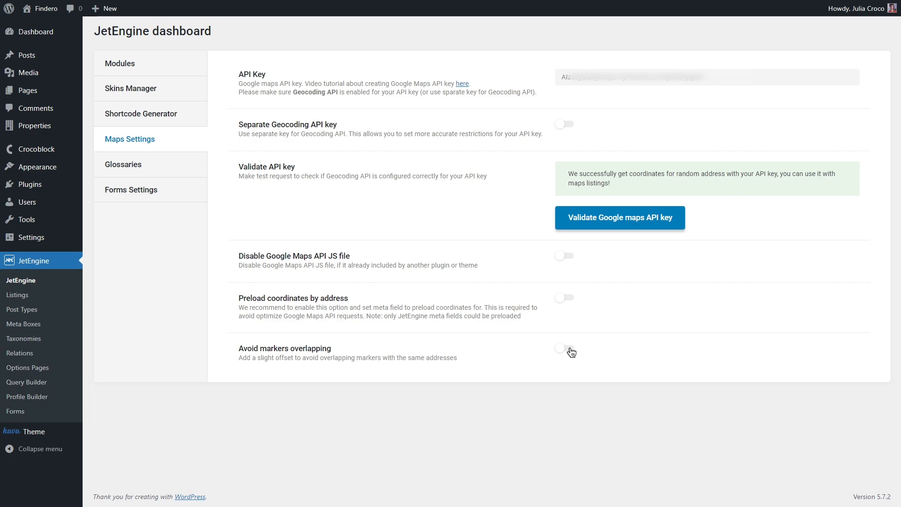
mouse_move(428, 344)
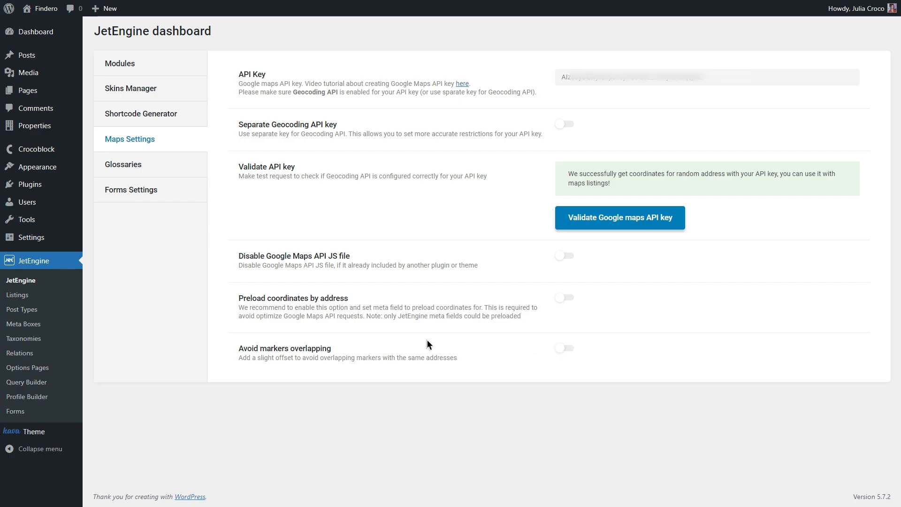
mouse_move(22, 309)
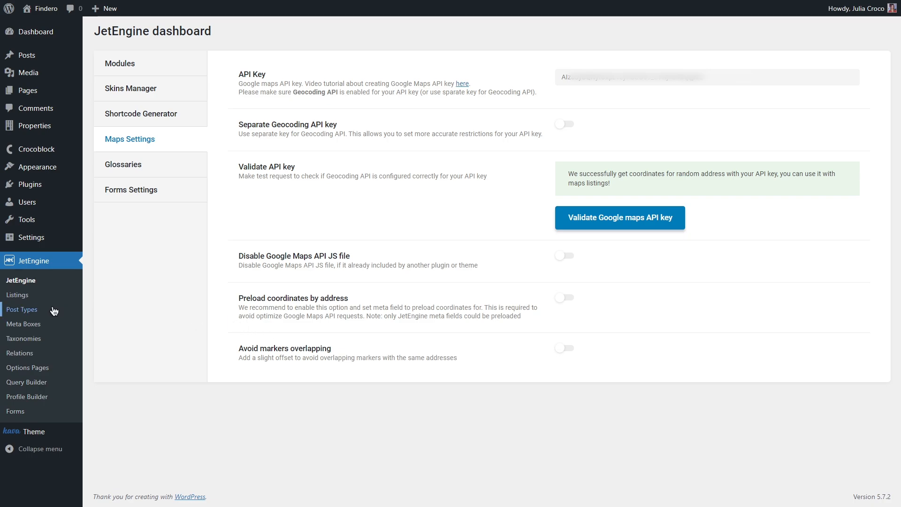
Step: Edit the Properties post type and expand its Address text meta field
click(22, 309)
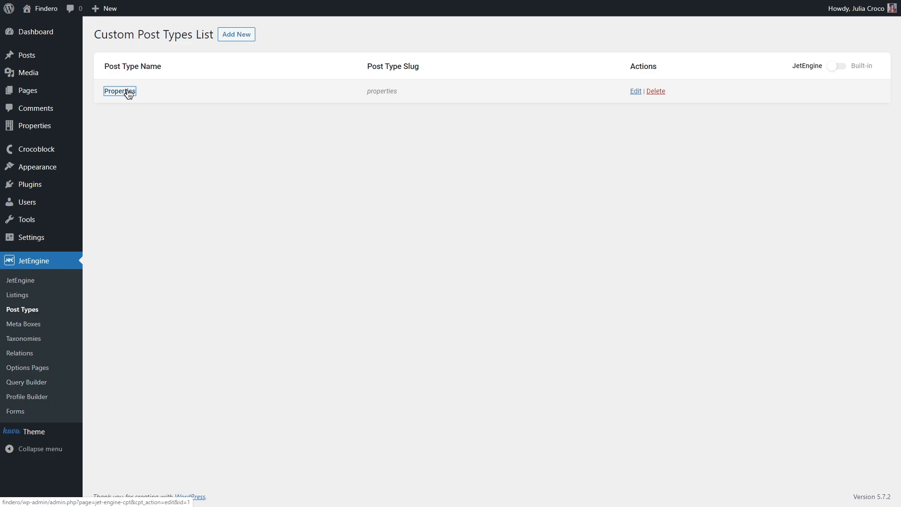
click(119, 90)
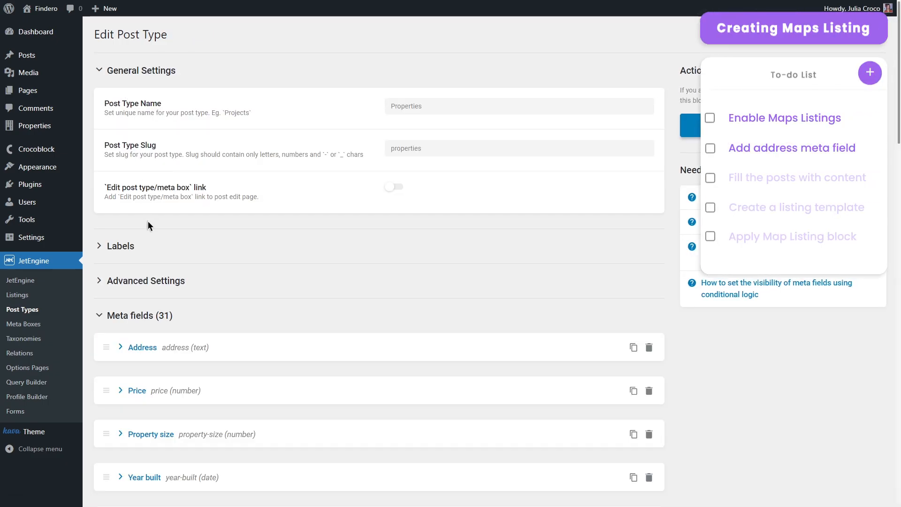
click(141, 348)
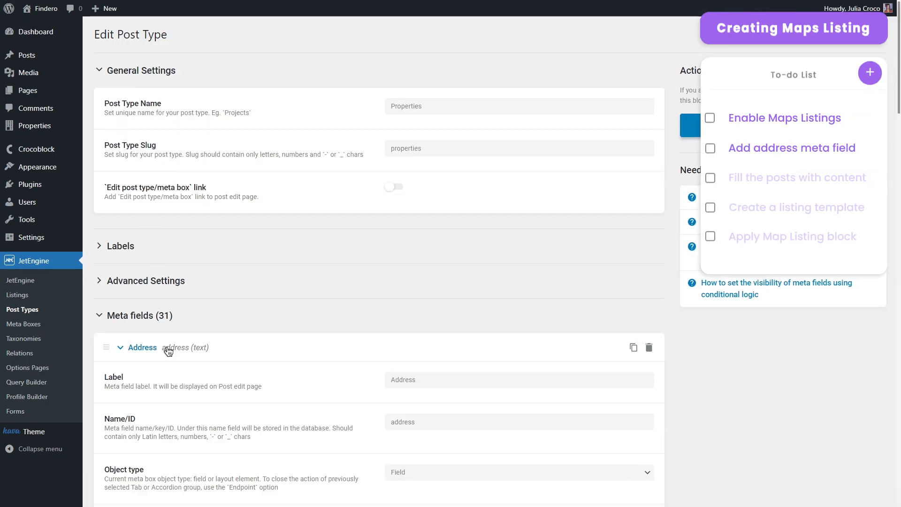
scroll(down, 3)
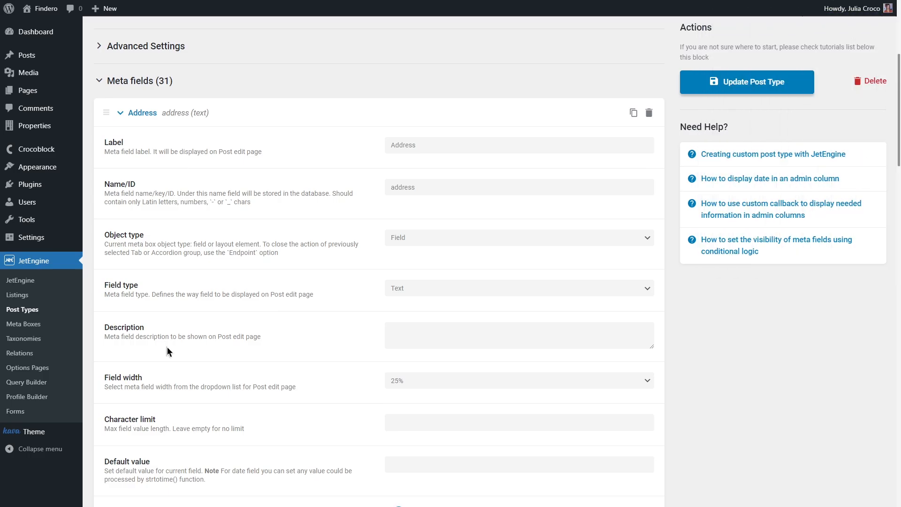
mouse_move(36, 126)
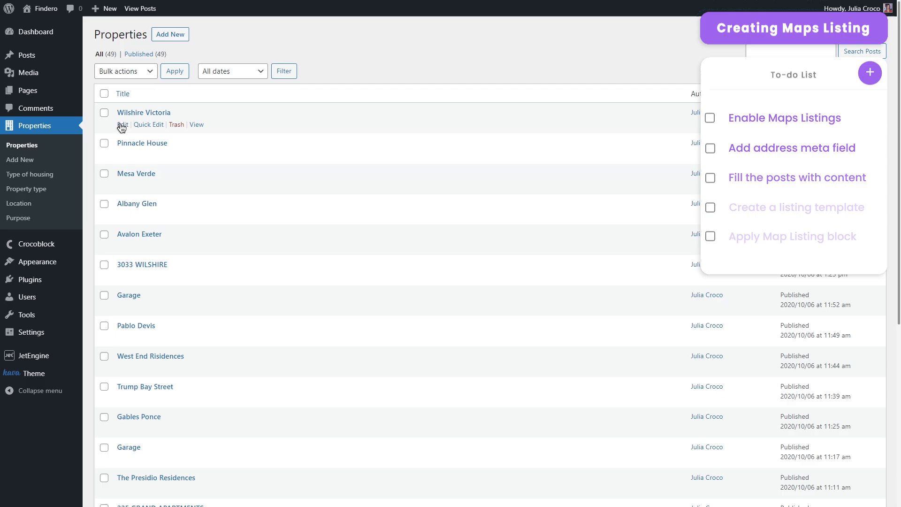
Step: Show the Properties posts list, then open and close a yellow pin's property popup
click(123, 125)
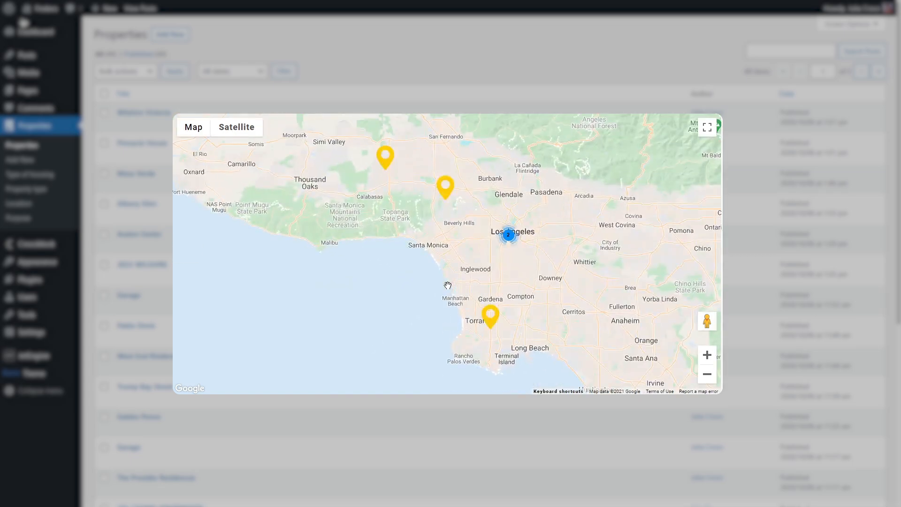
mouse_move(390, 167)
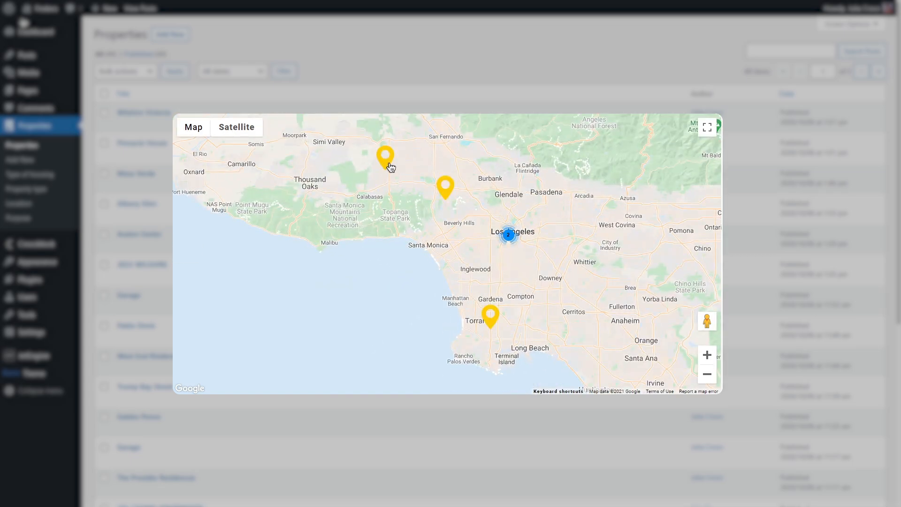
click(385, 159)
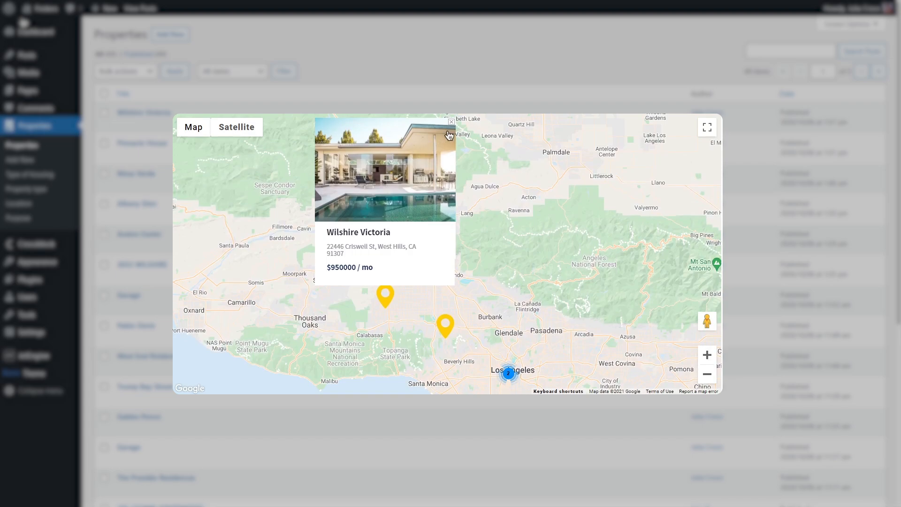
click(451, 122)
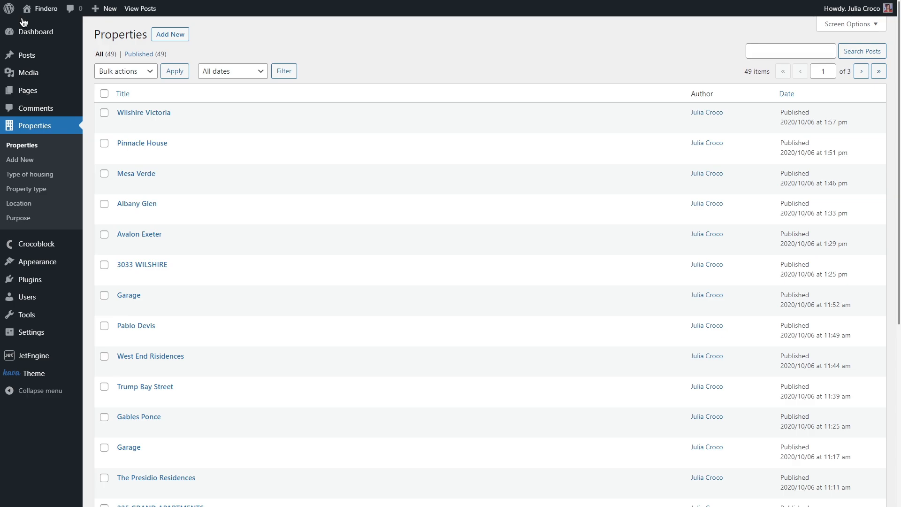
mouse_move(36, 32)
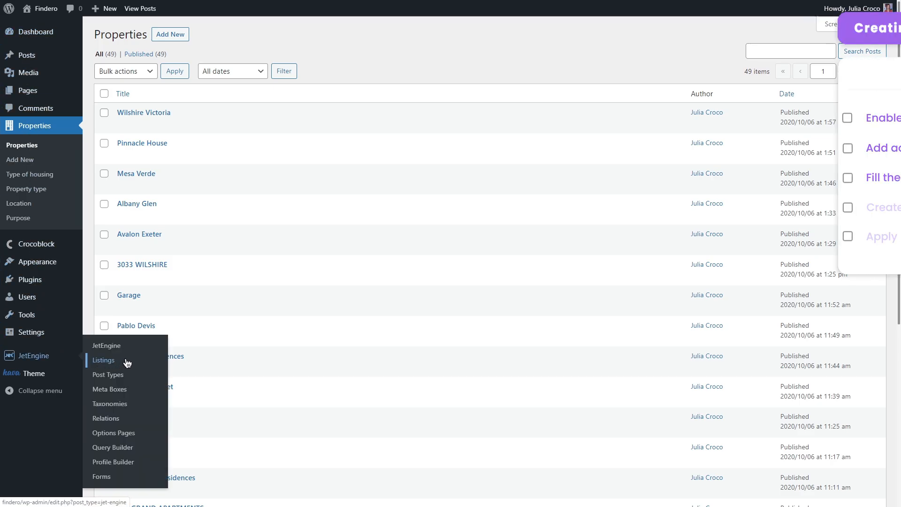
Step: Open 'Listing for a map', inspect its title Dynamic Field, then return to Listings
click(104, 361)
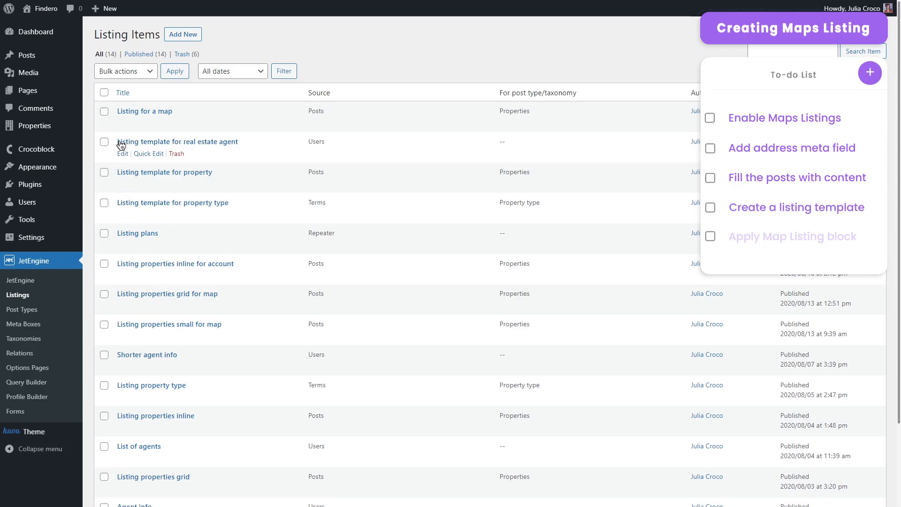
click(144, 111)
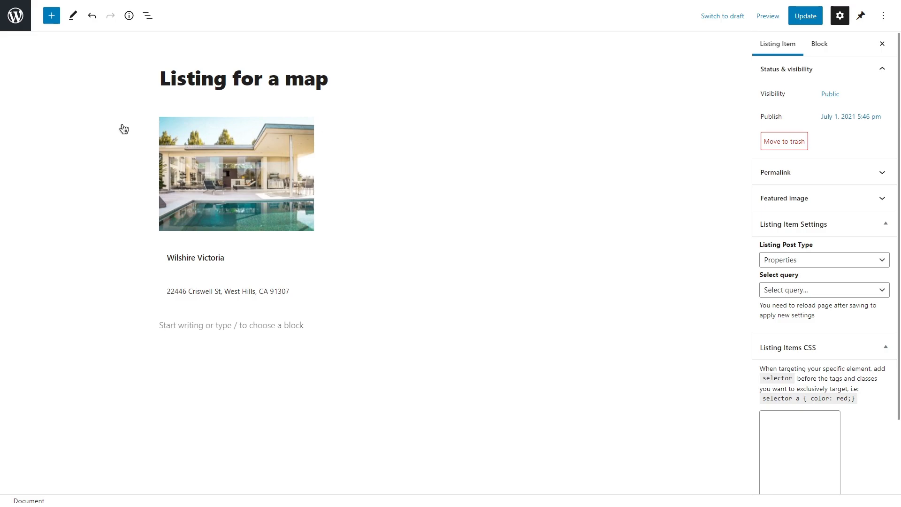
click(235, 174)
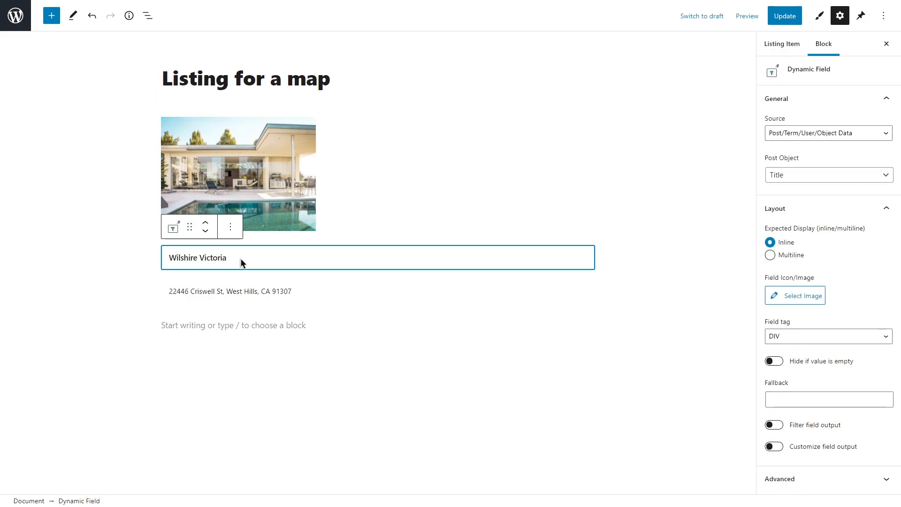
click(819, 16)
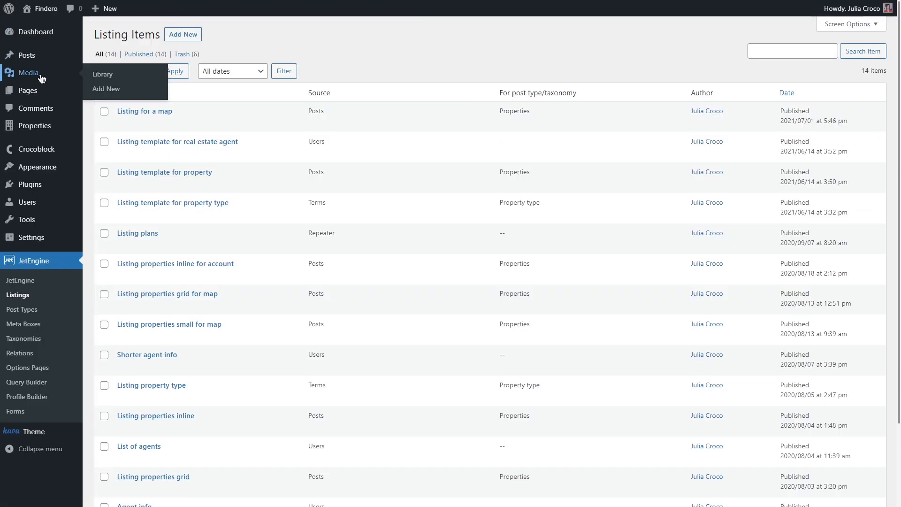
Step: Add a new page 'Page with a map' and insert a Map Listing block
click(27, 91)
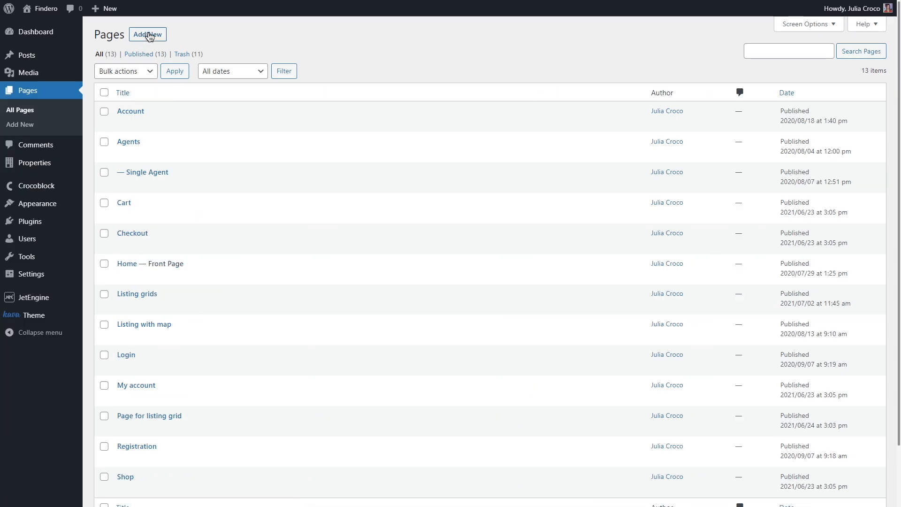
click(147, 34)
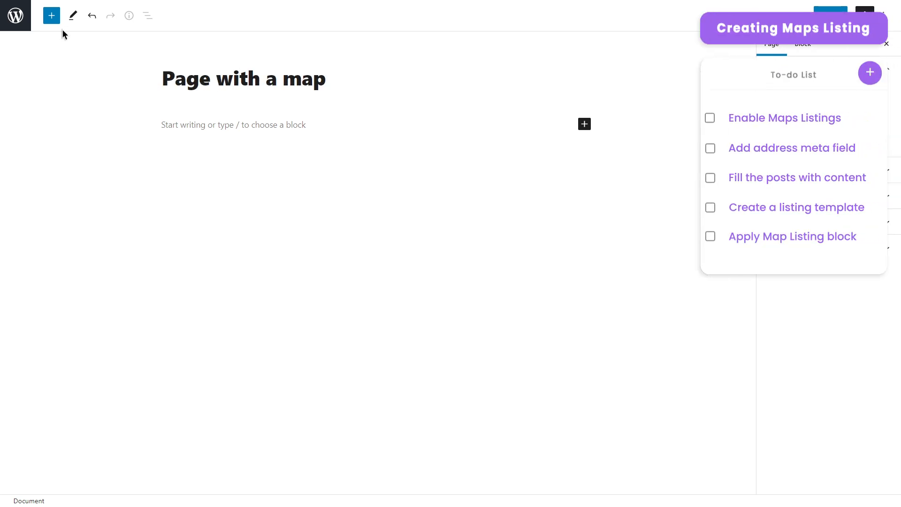
click(51, 15)
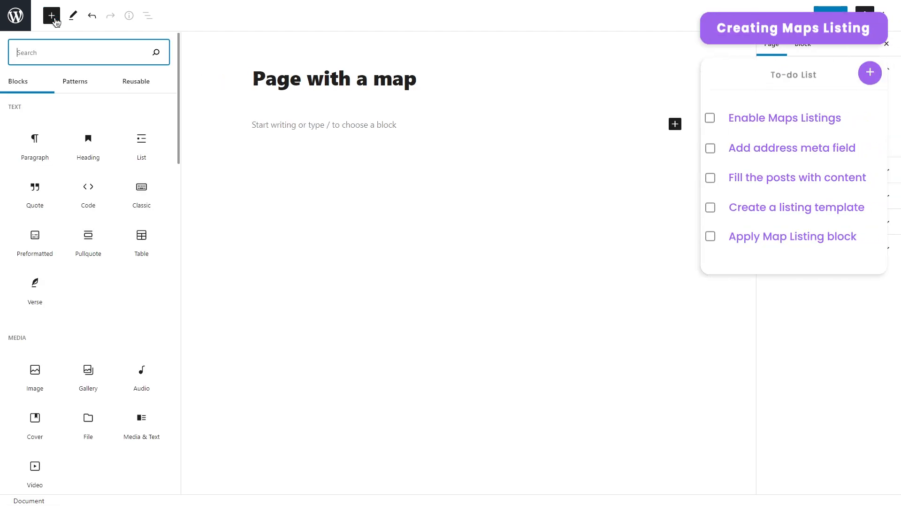
text(map listing)
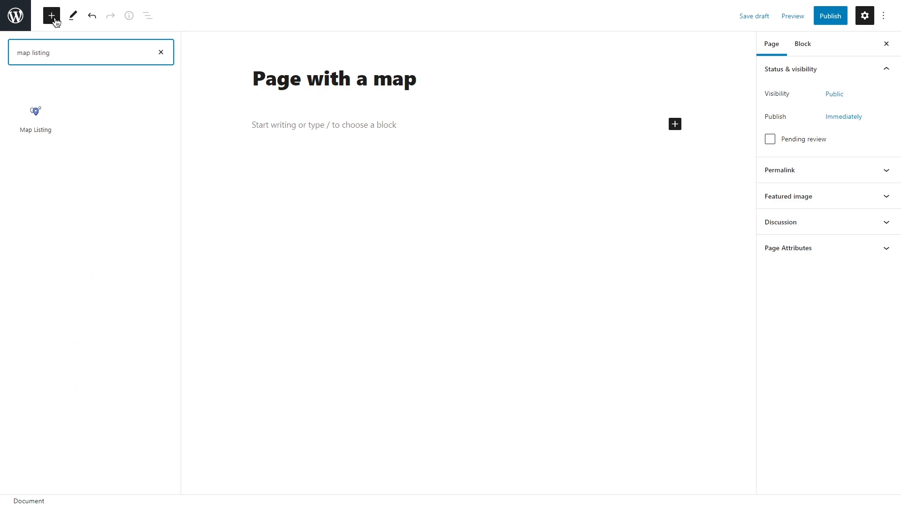
click(35, 111)
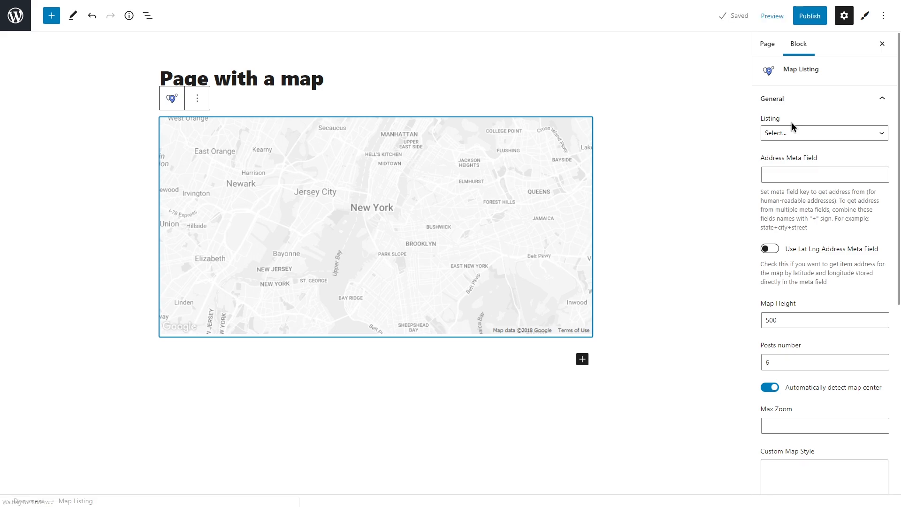
Step: Set the Map Listing to 'Listing for a map', address field, height 600 and 80 posts
click(823, 133)
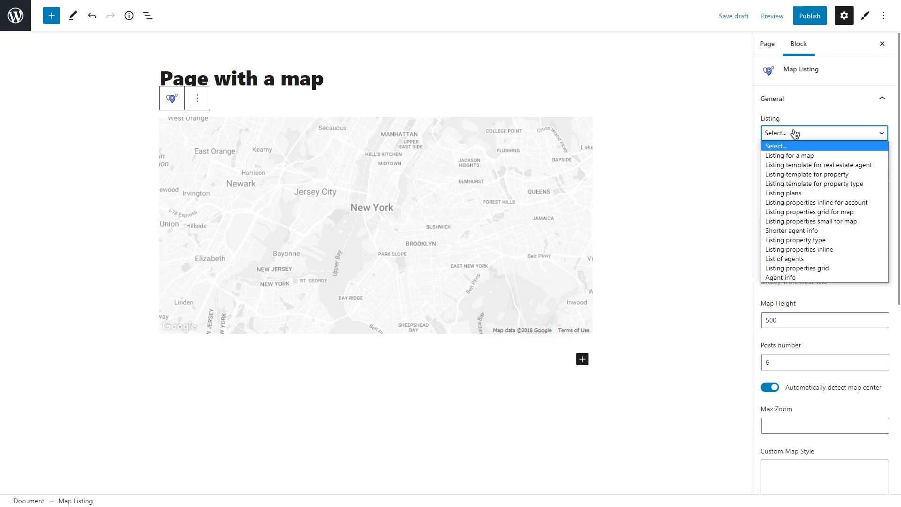
click(789, 156)
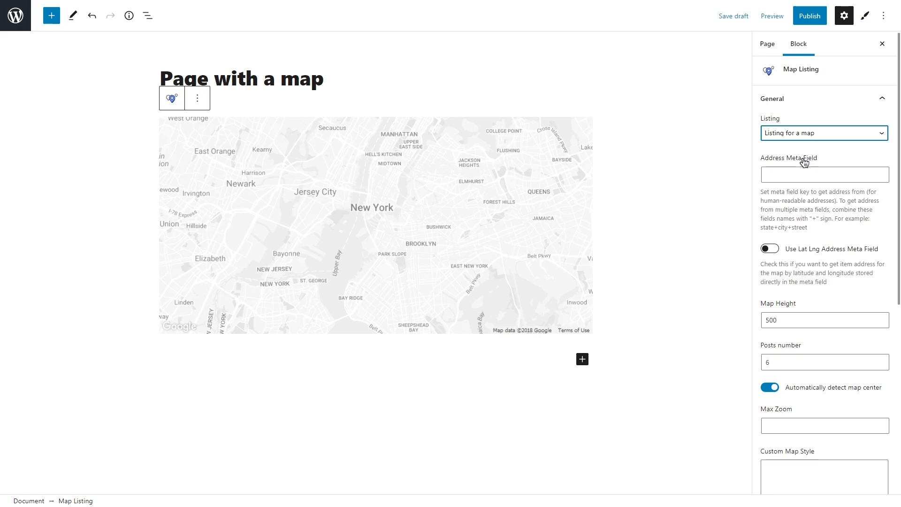
text(address)
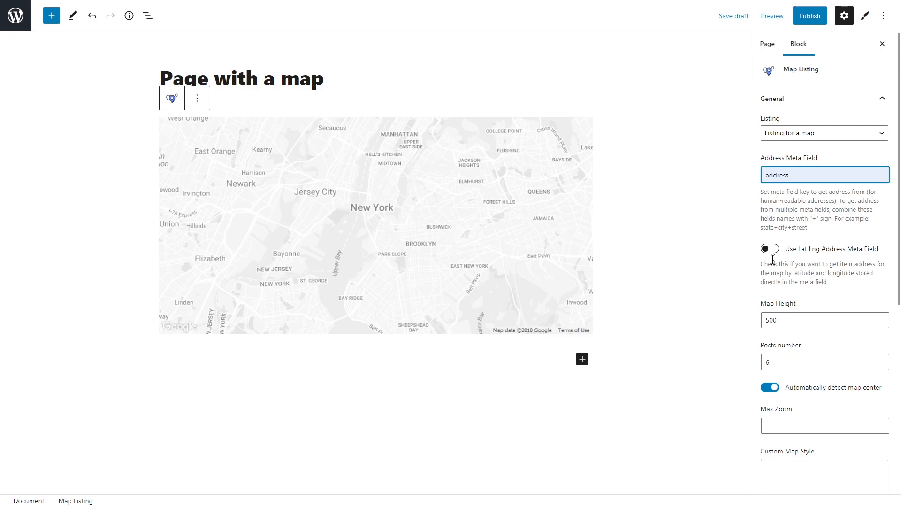
click(824, 320)
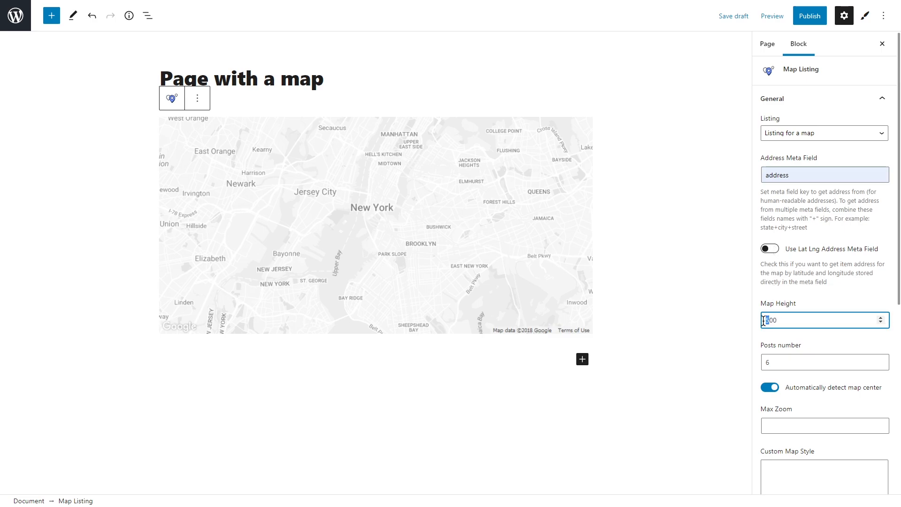
click(824, 362)
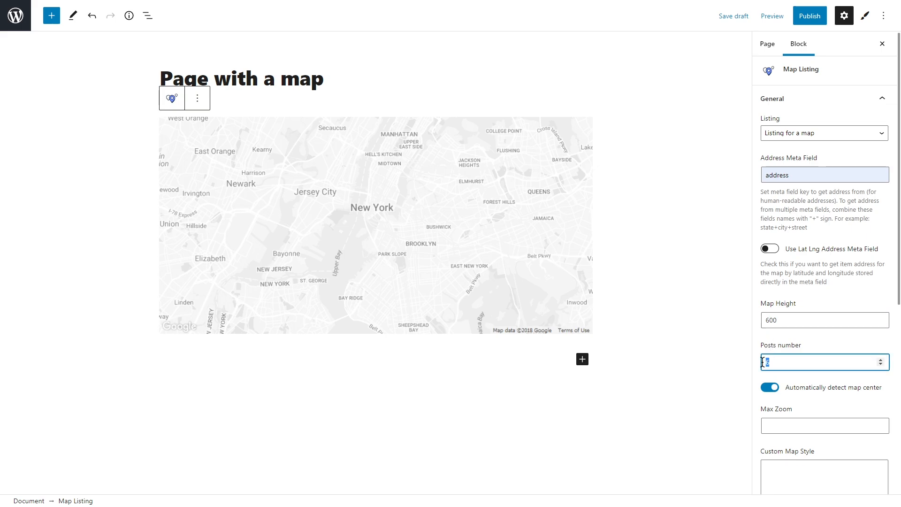
text(80)
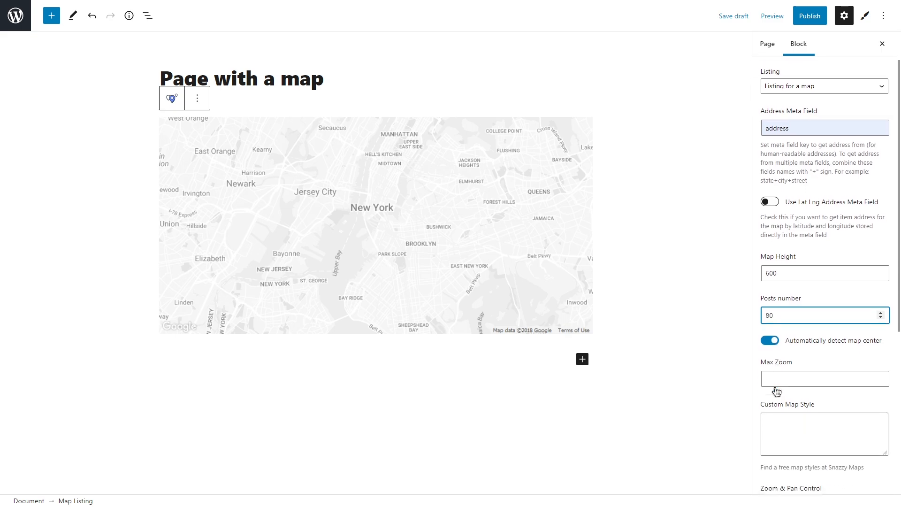
Step: Set the map's Max Zoom to 1 and paste the Snazzy Maps JSON as Custom Map Style
scroll(down, 3)
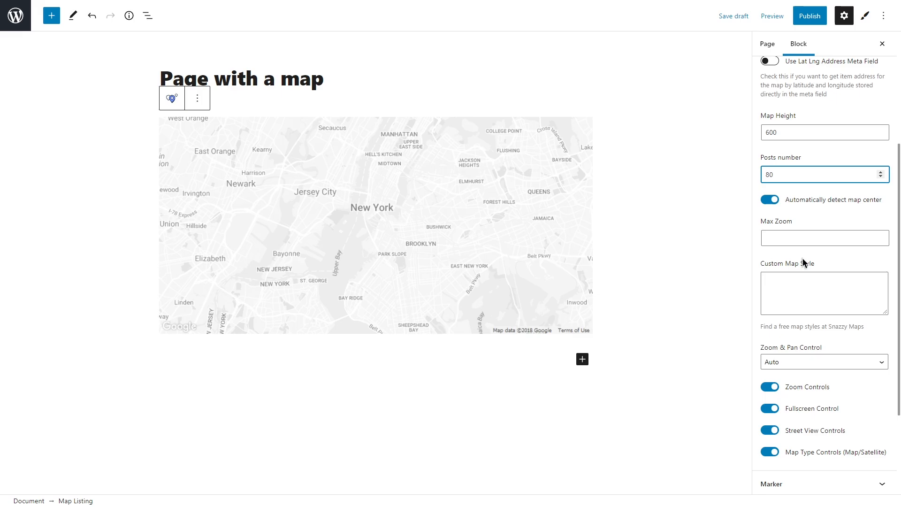
click(824, 238)
text(1)
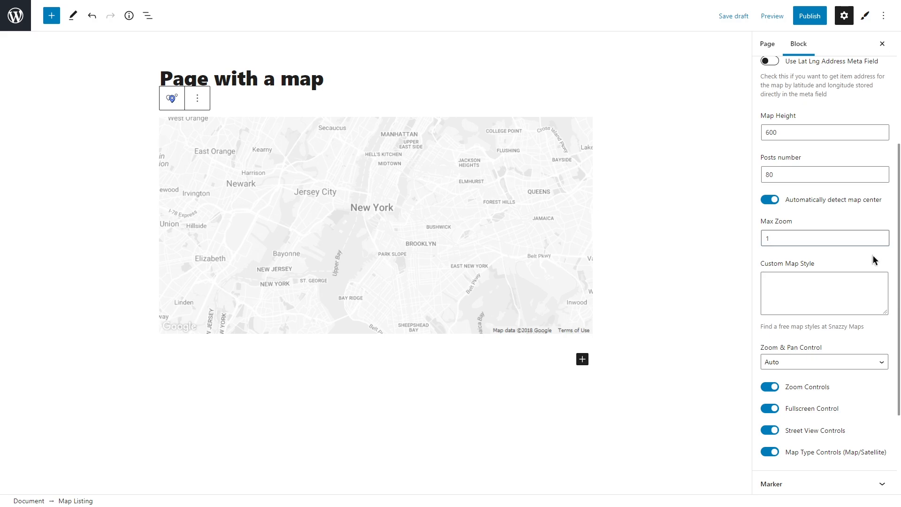
mouse_move(785, 271)
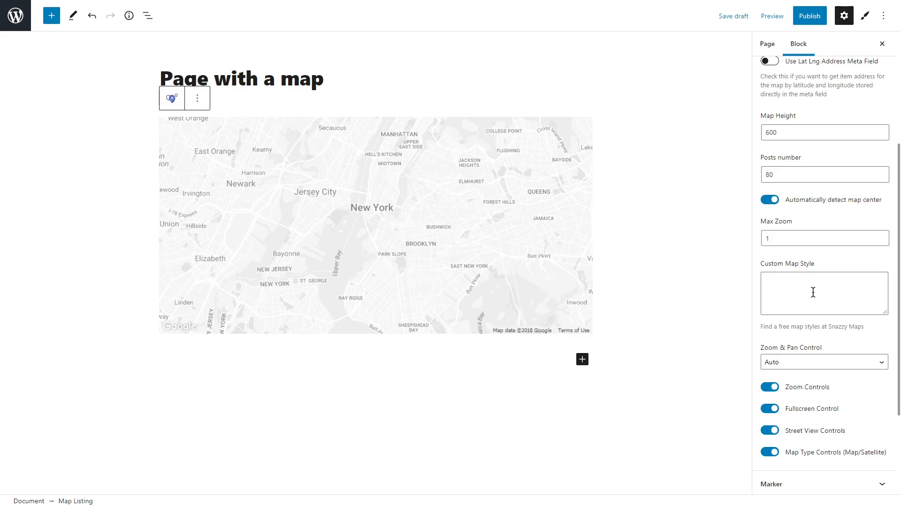
text(color: #d2e7f7")
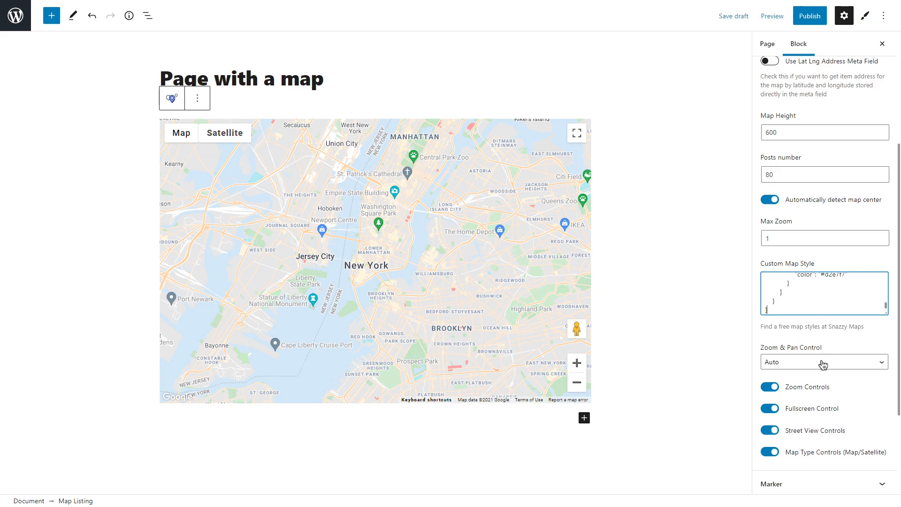
click(824, 362)
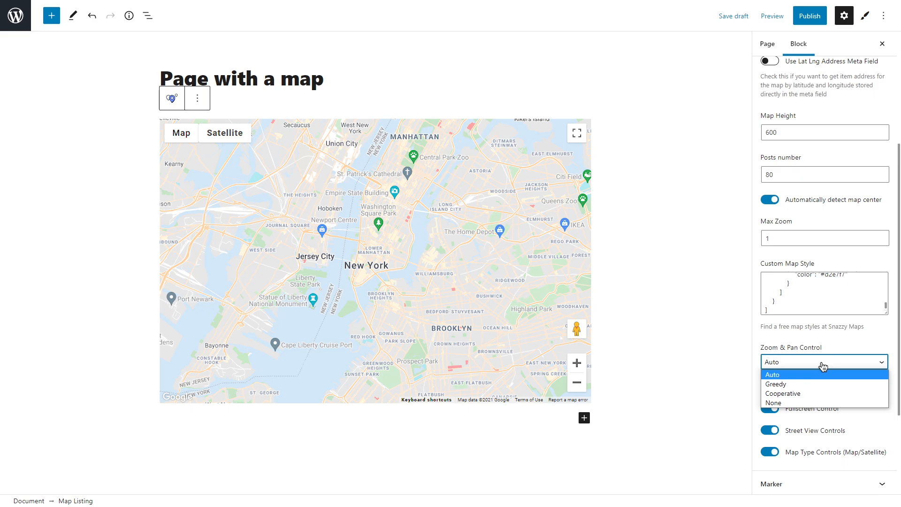
mouse_move(822, 384)
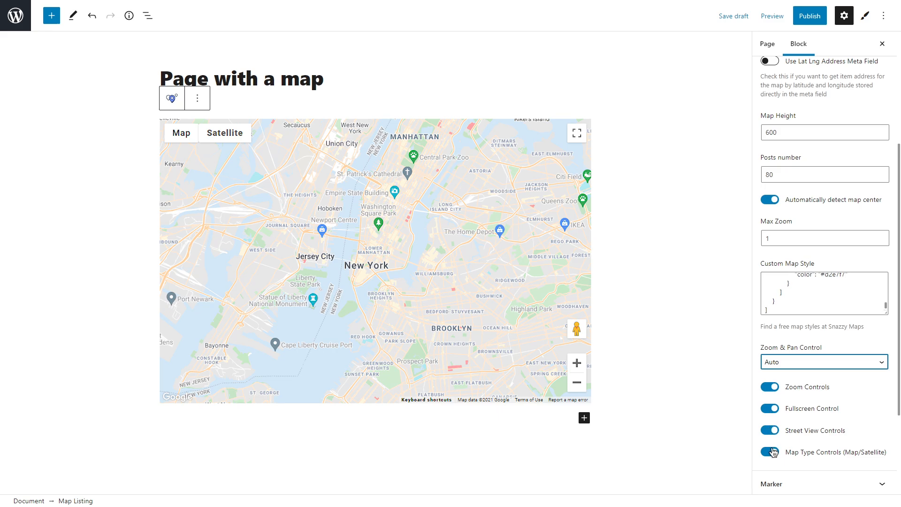
mouse_move(771, 453)
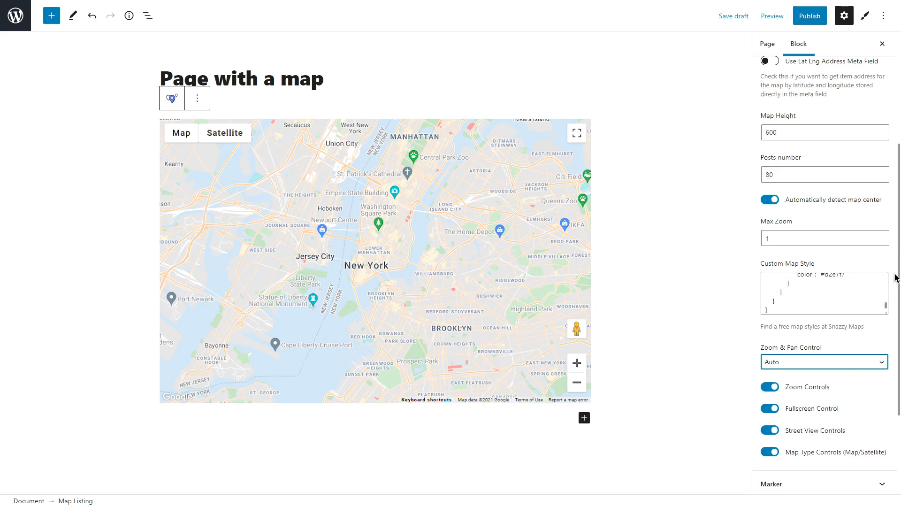
scroll(down, 3)
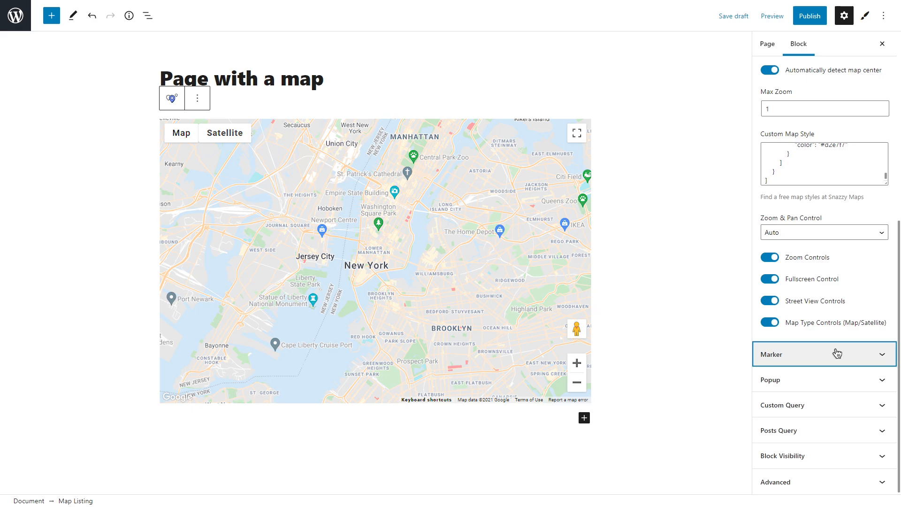
Step: Set the marker type to Text, labelled with the Price meta field formatted as $%s
click(823, 354)
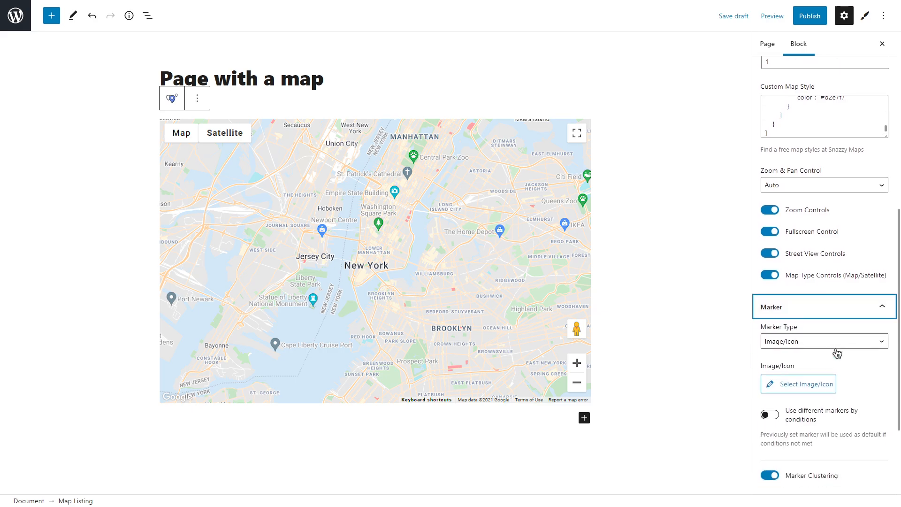
click(824, 341)
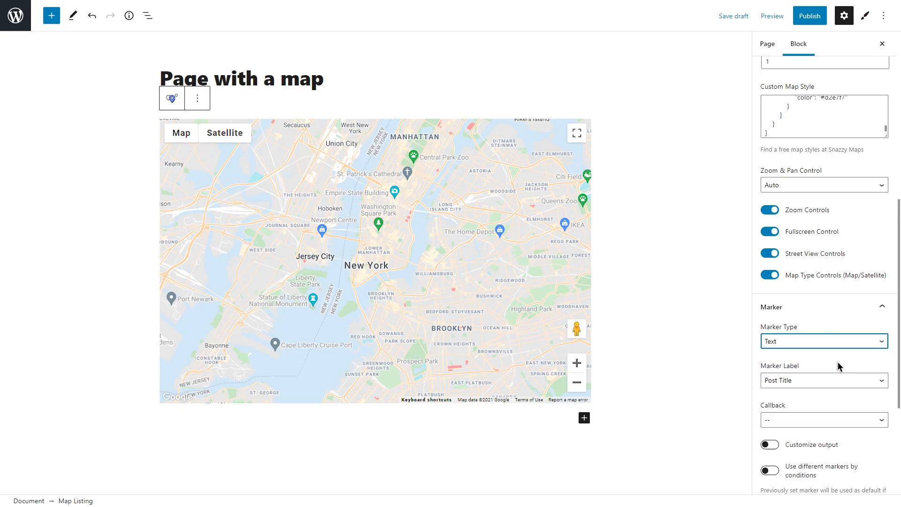
scroll(down, 3)
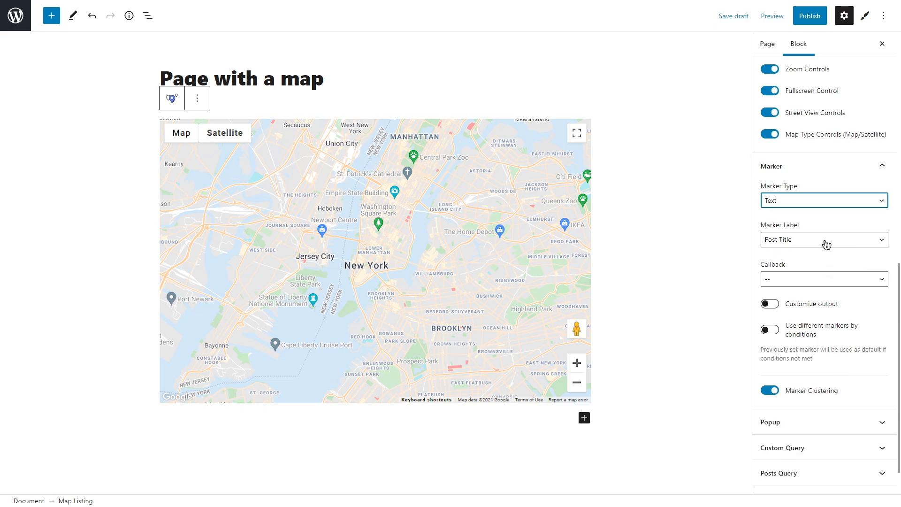
click(824, 240)
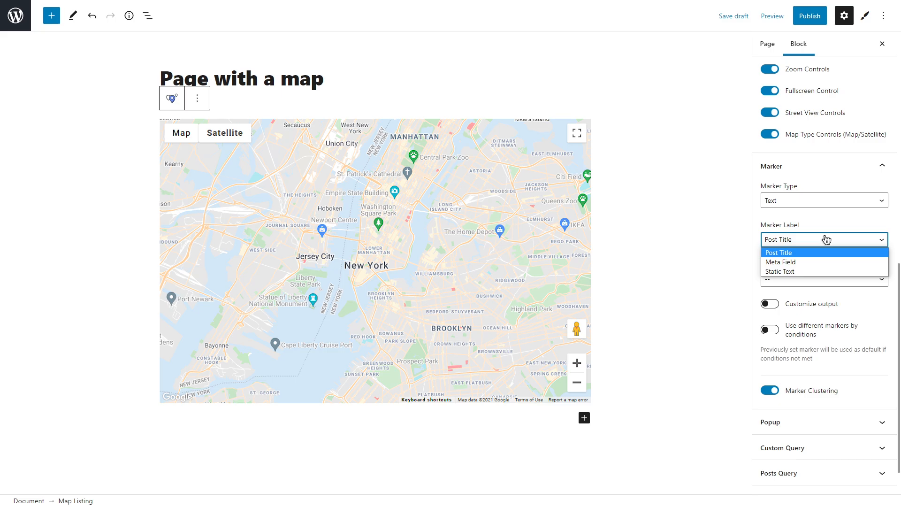
mouse_move(827, 241)
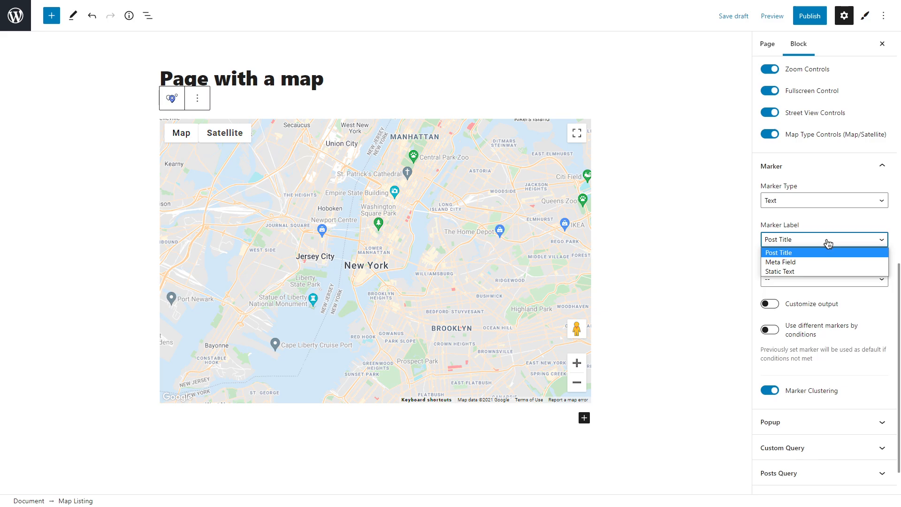
mouse_move(823, 262)
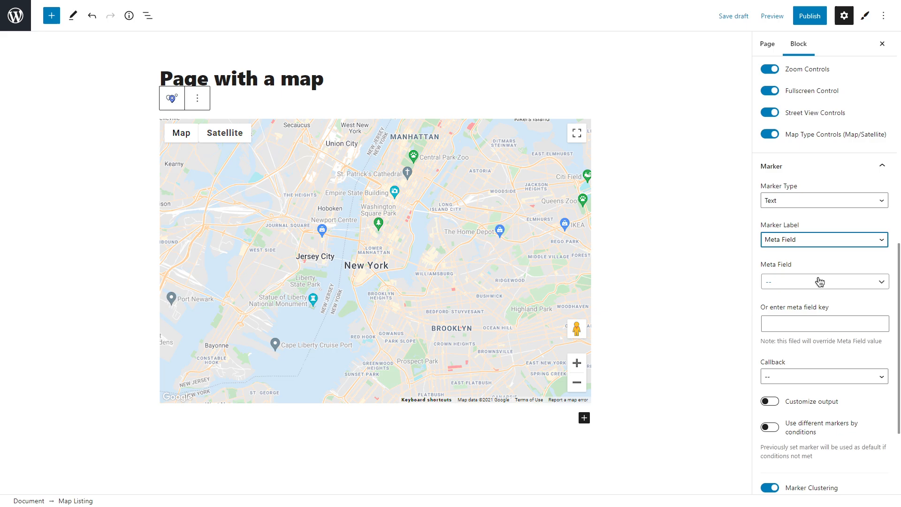
click(824, 281)
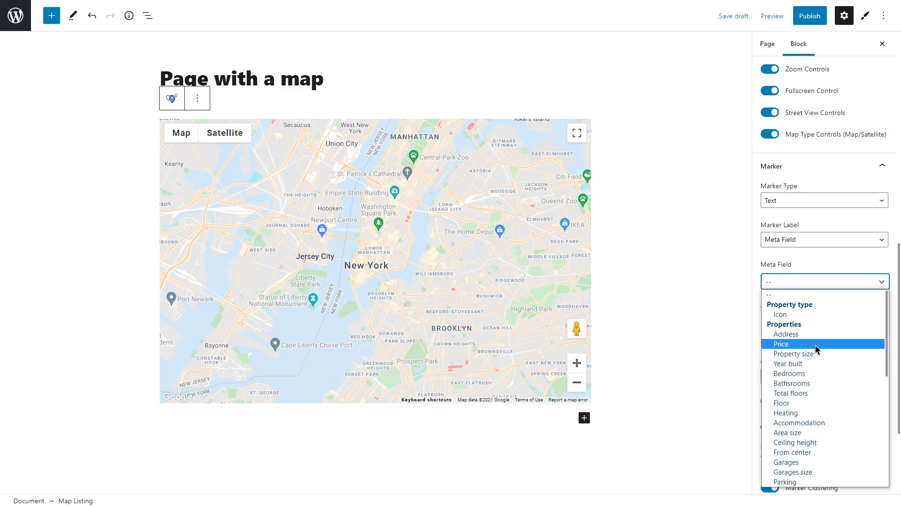
click(781, 343)
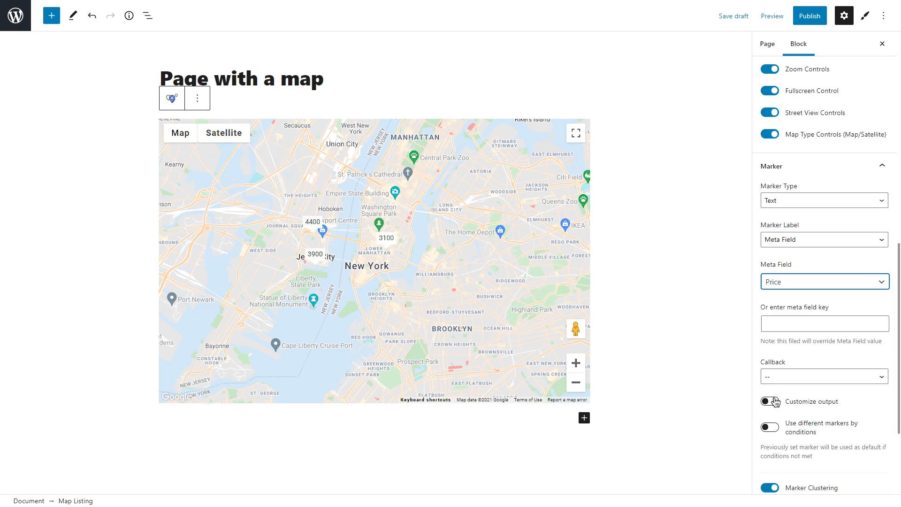
click(768, 402)
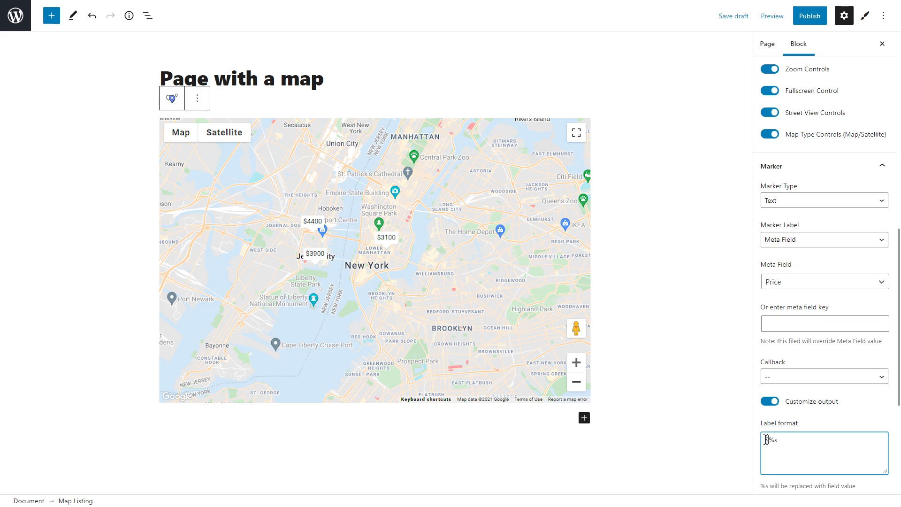
text($)
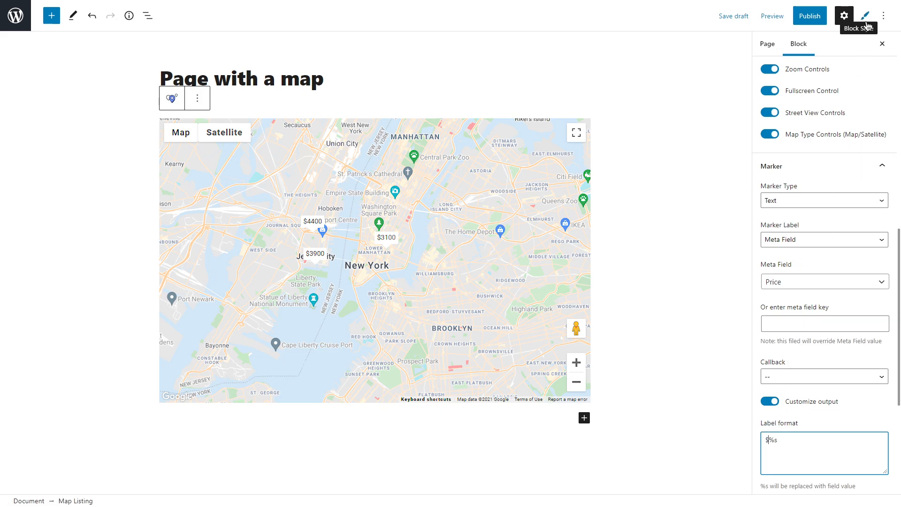
Step: Style the marker price labels in Block Style with text size 15 in green
click(864, 15)
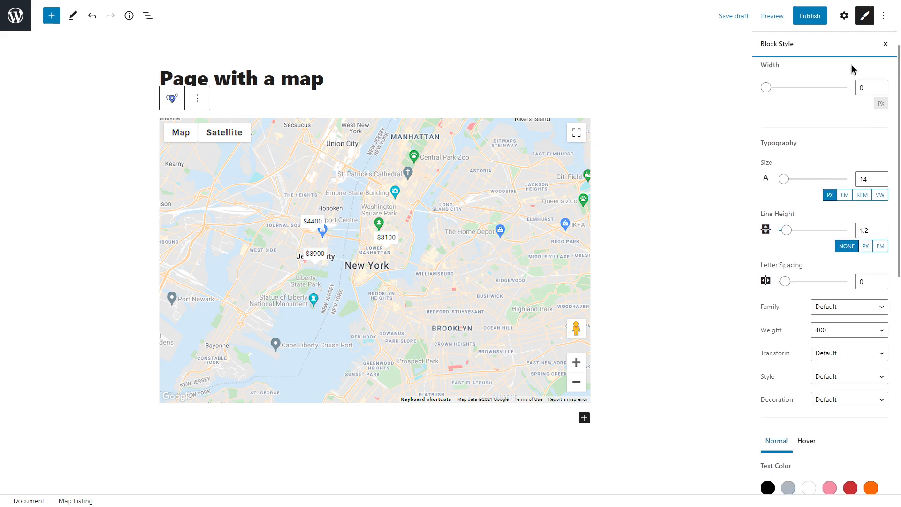
click(885, 176)
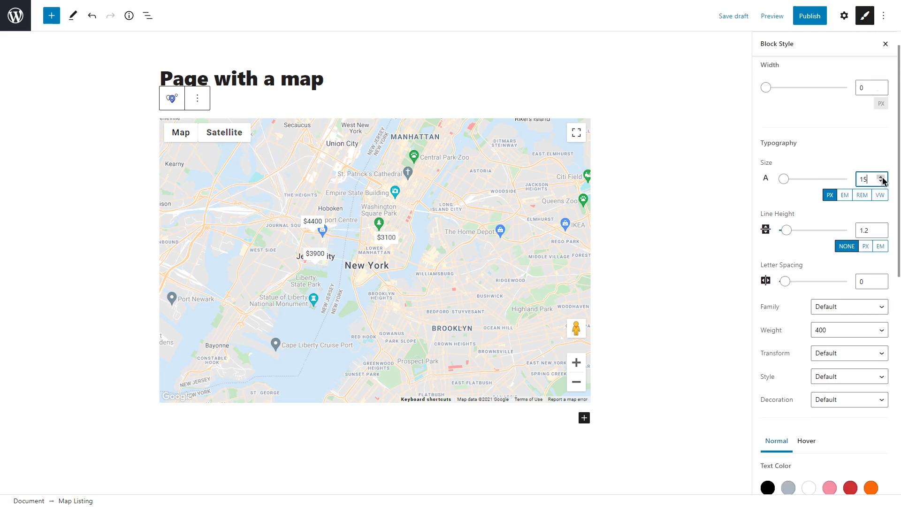
click(849, 330)
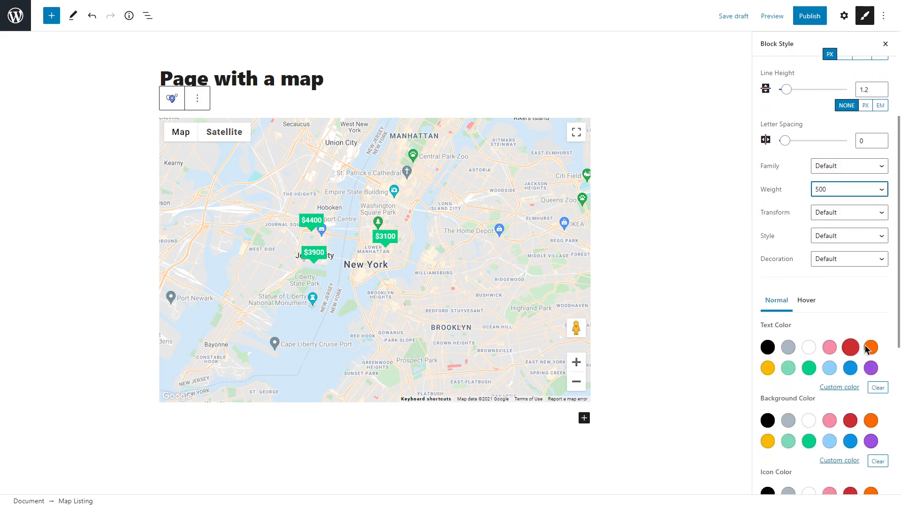
scroll(down, 3)
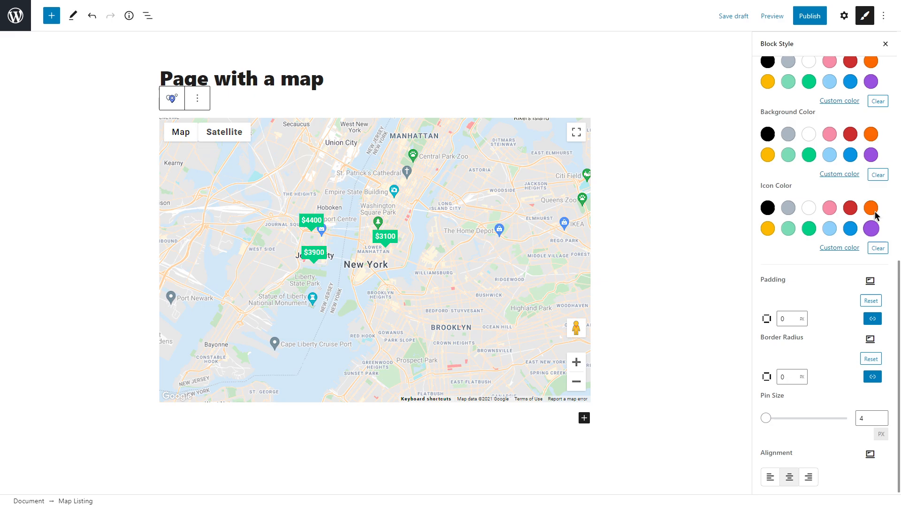
click(844, 15)
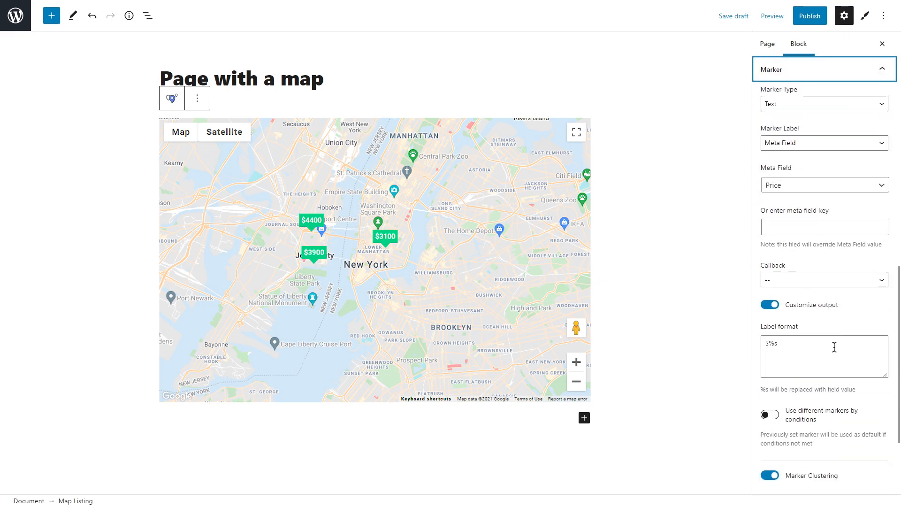
Step: Switch markers to Image/Icon and choose the yellow icon-pin image from the Media Library
click(823, 103)
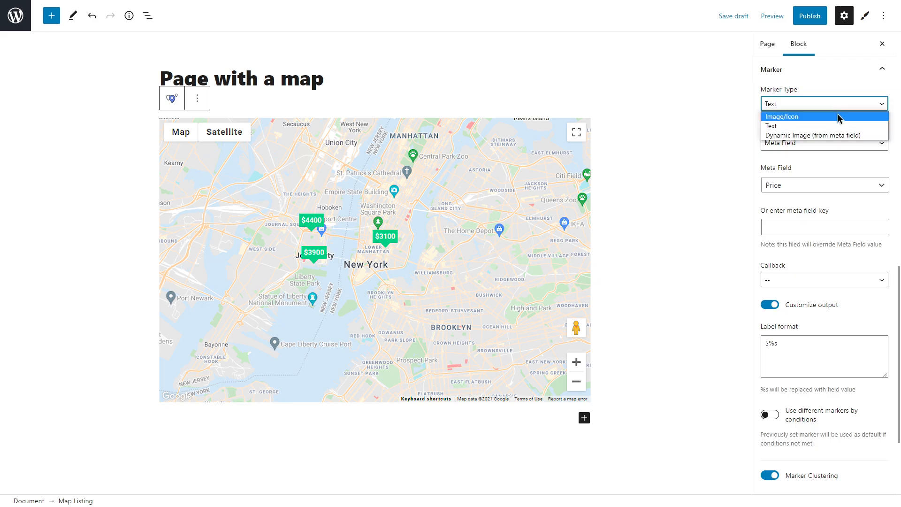
click(783, 115)
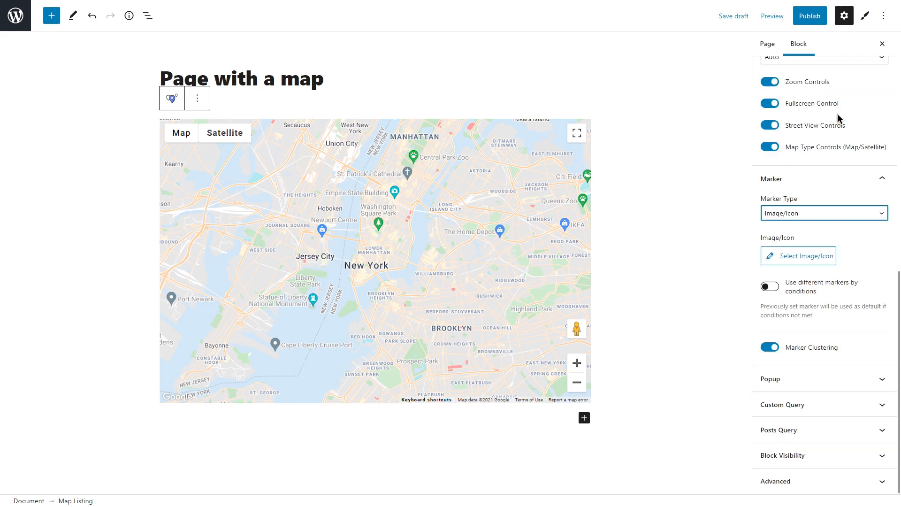
click(798, 255)
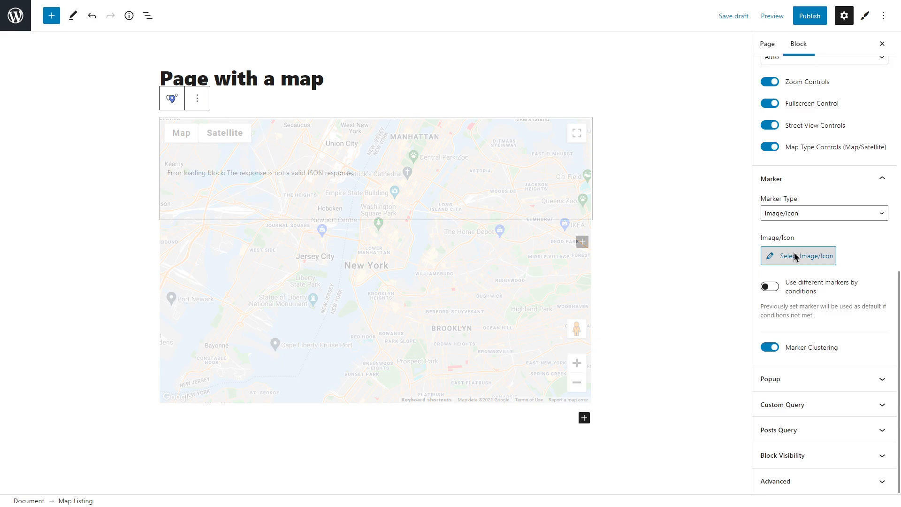
click(798, 256)
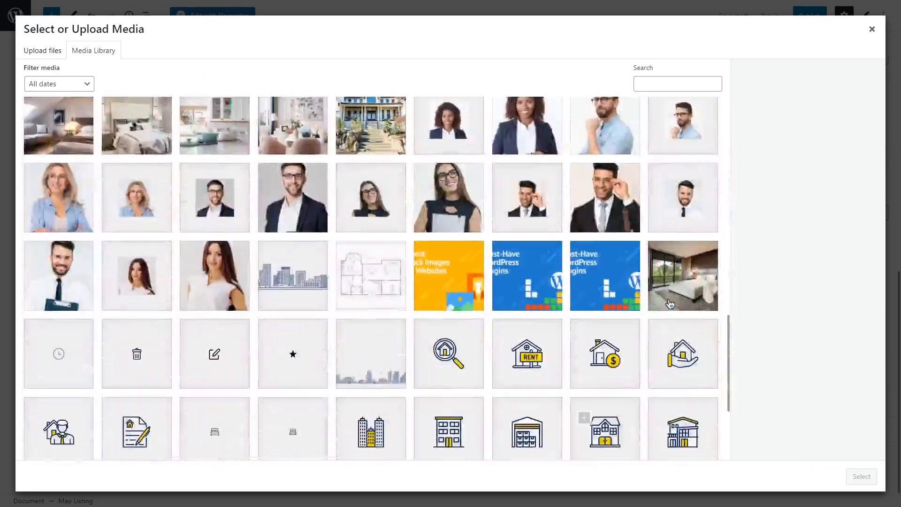
click(527, 338)
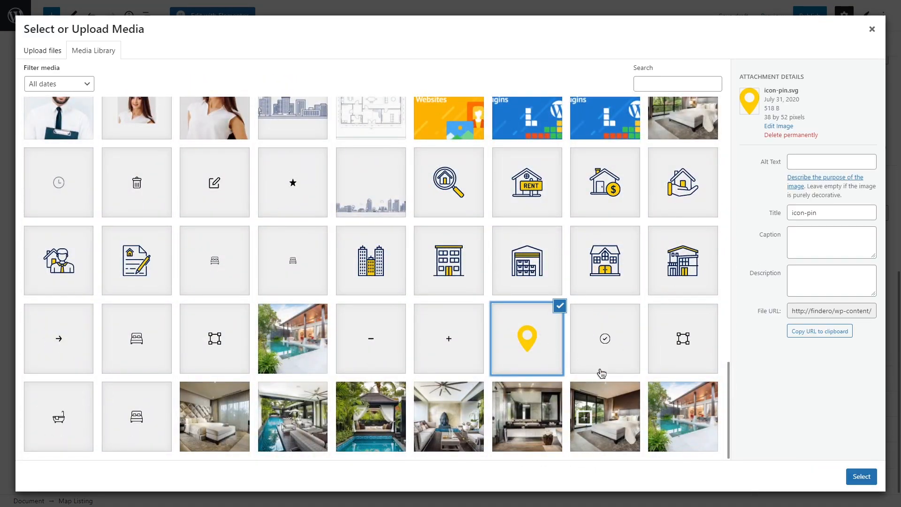
click(860, 476)
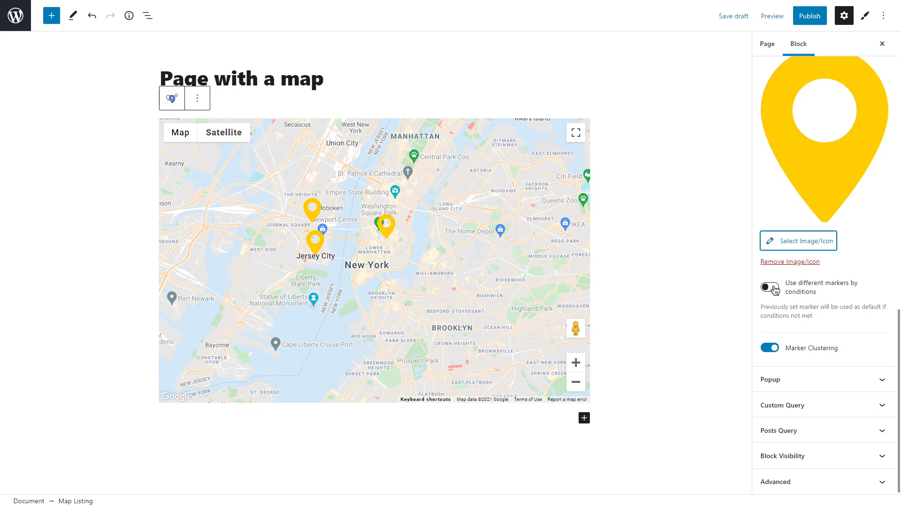
Step: Try a post-meta conditional marker rule, switch conditional markers back off, and expand Popup
click(769, 286)
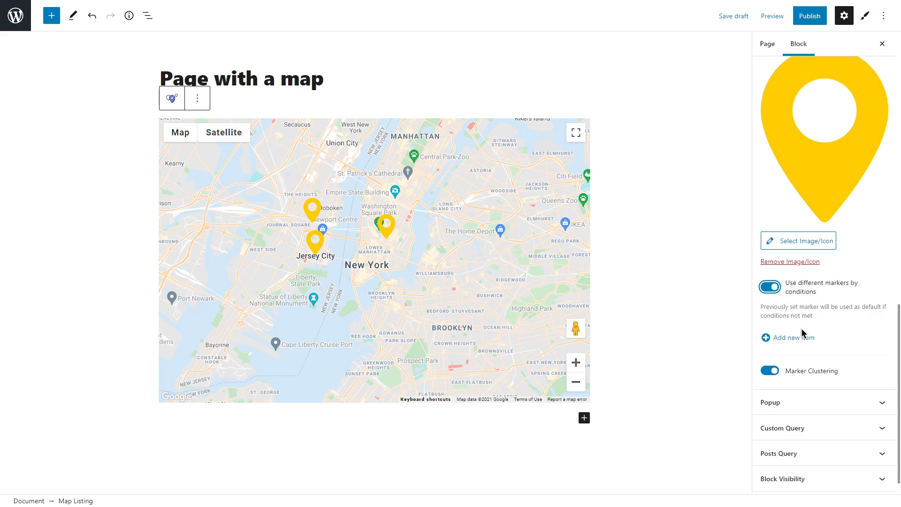
click(793, 337)
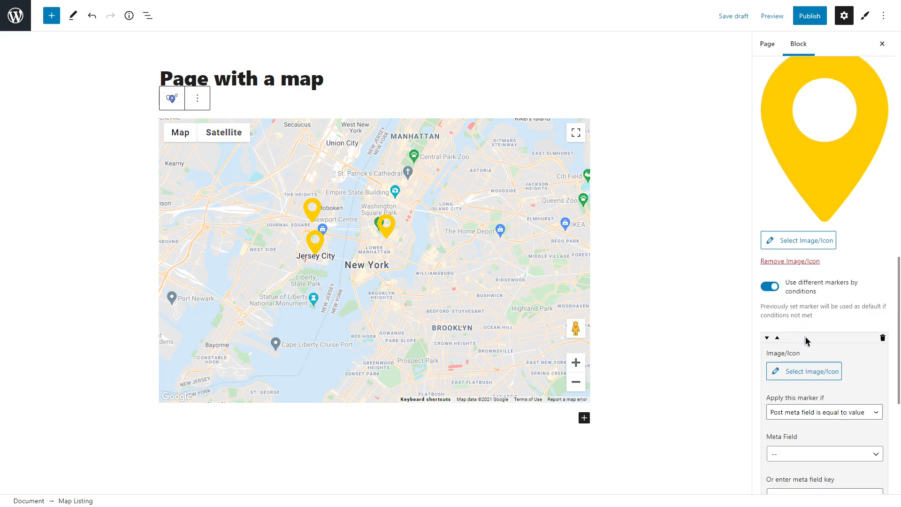
click(823, 272)
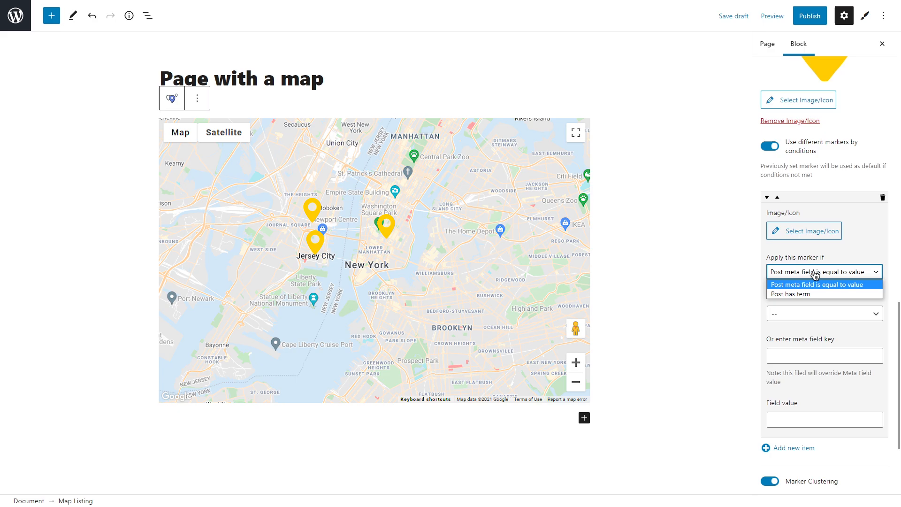
click(824, 284)
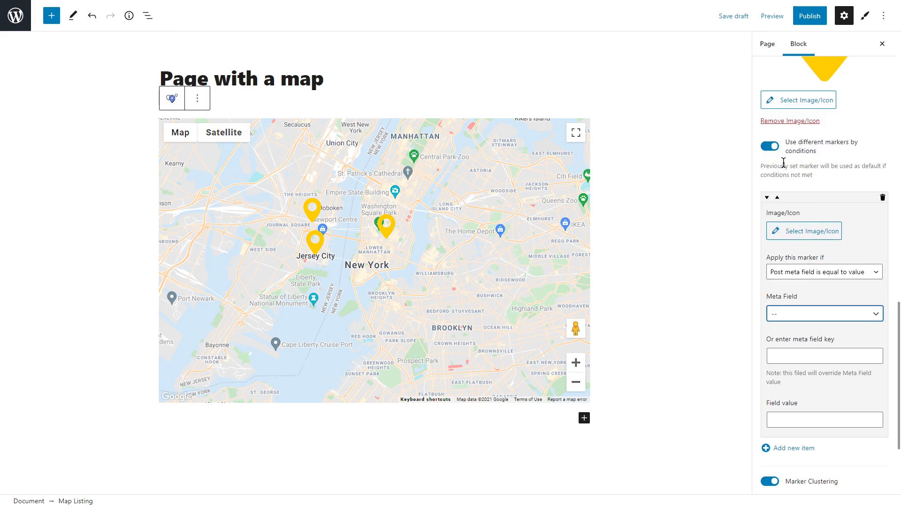
click(769, 145)
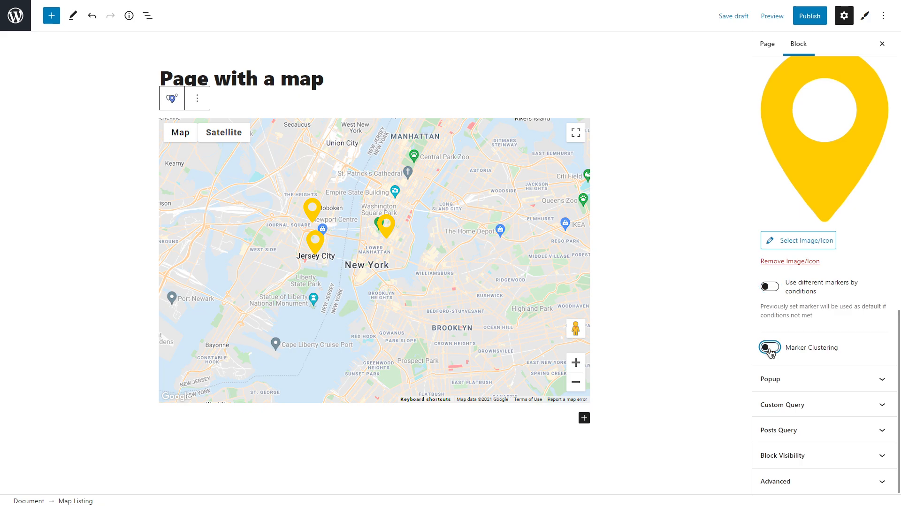
click(768, 348)
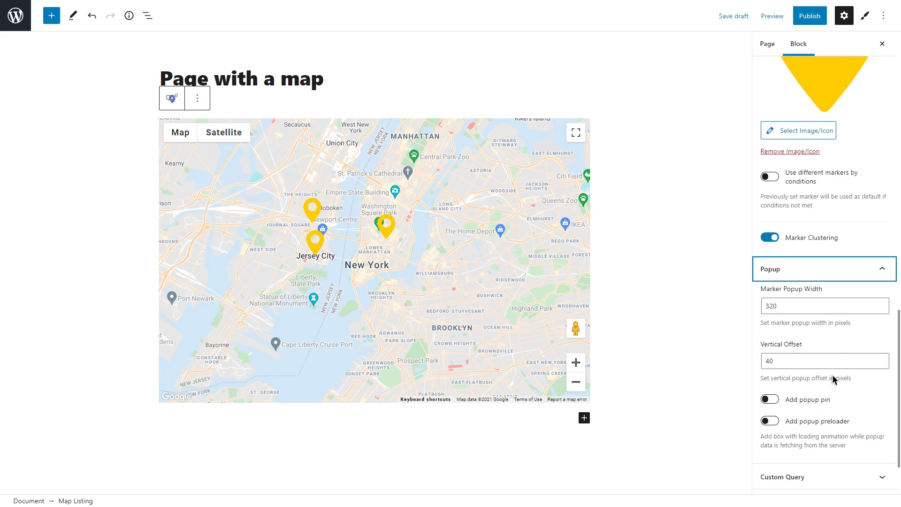
Step: Change Marker Popup Width to 300, leaving Vertical Offset at 40
scroll(down, 3)
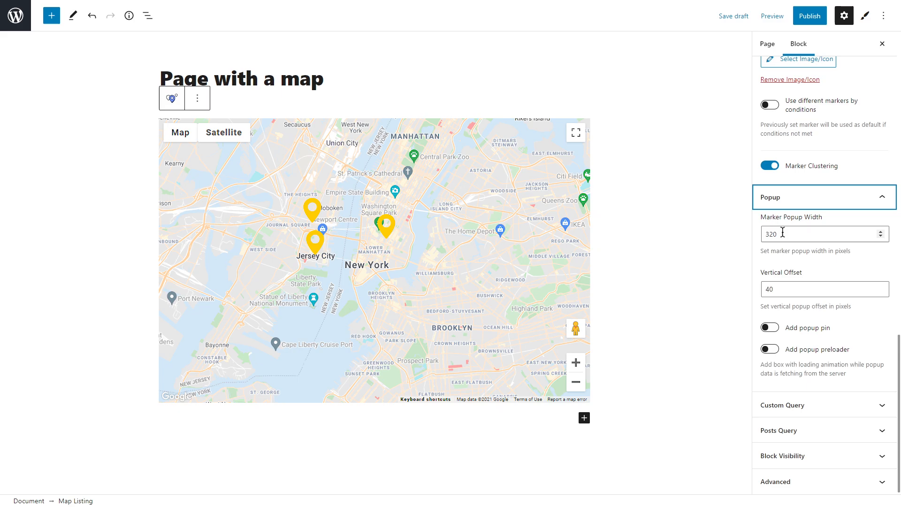
text(100)
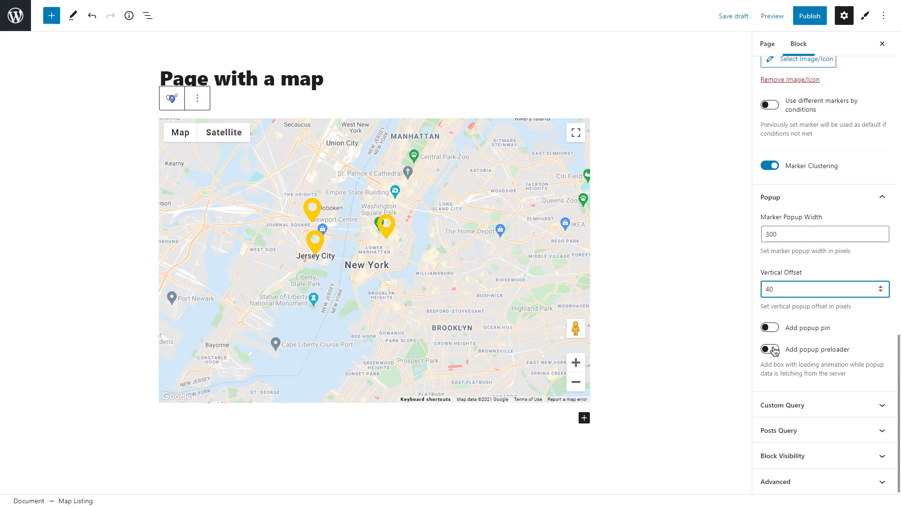
click(824, 289)
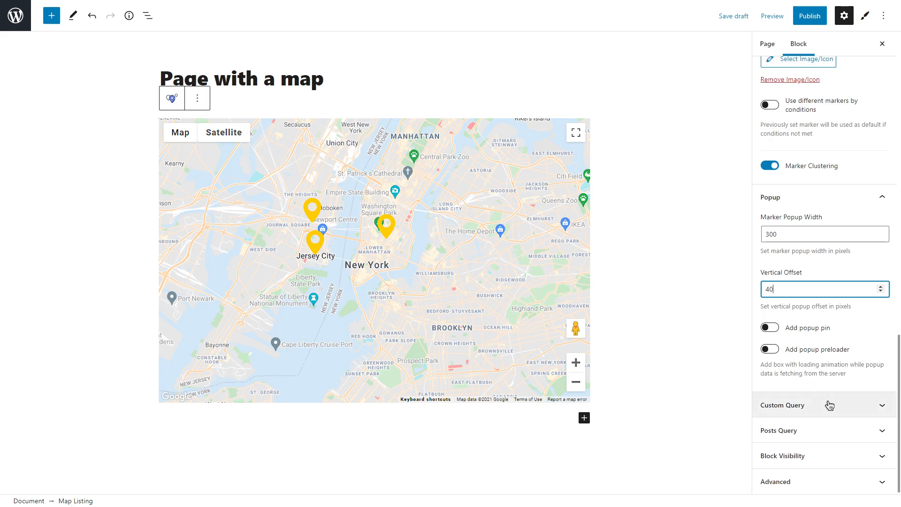
mouse_move(837, 430)
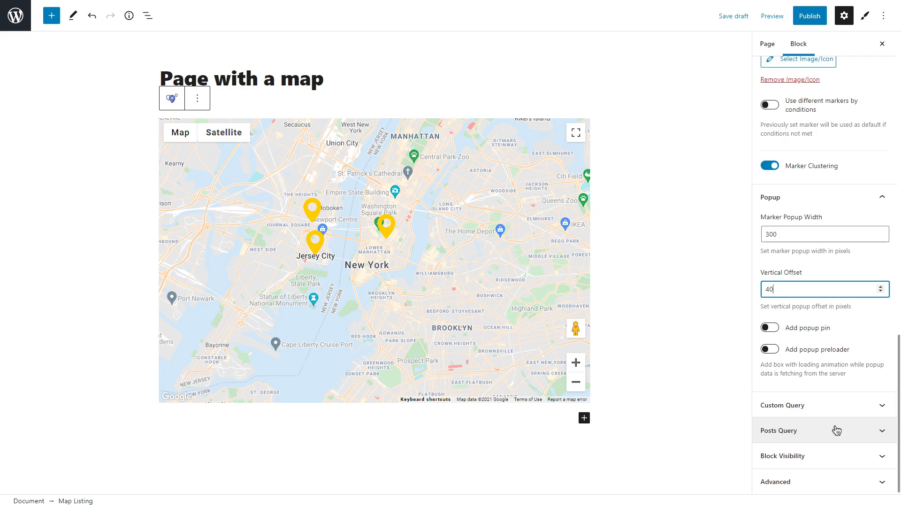
Step: Add a Posts & Author Parameters query item with Publish post status and any author
click(778, 429)
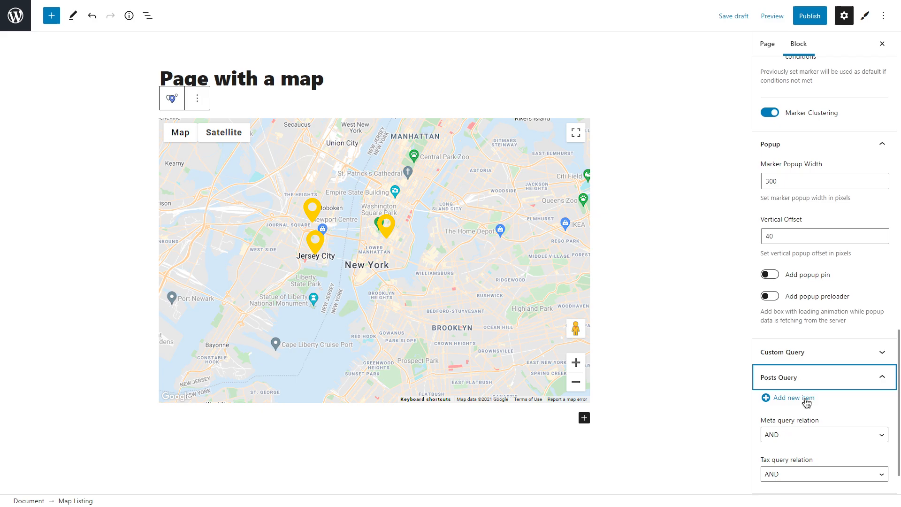
click(794, 398)
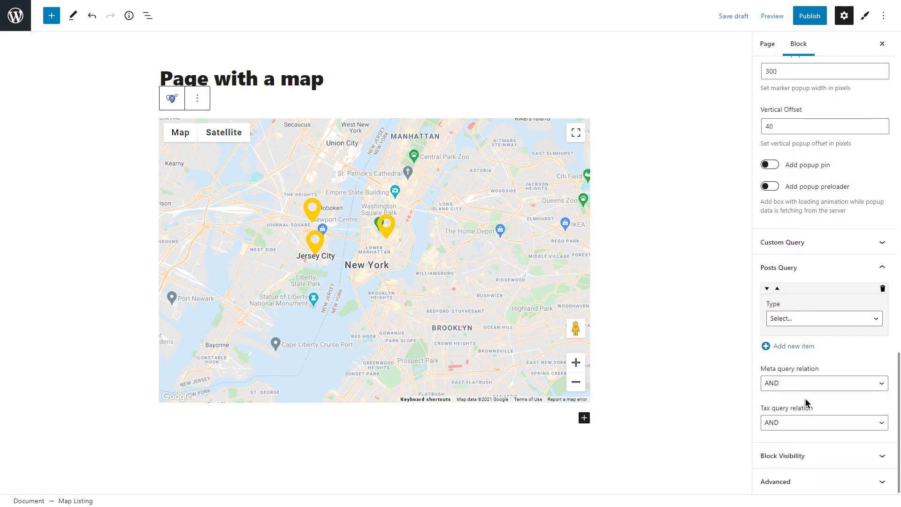
click(824, 319)
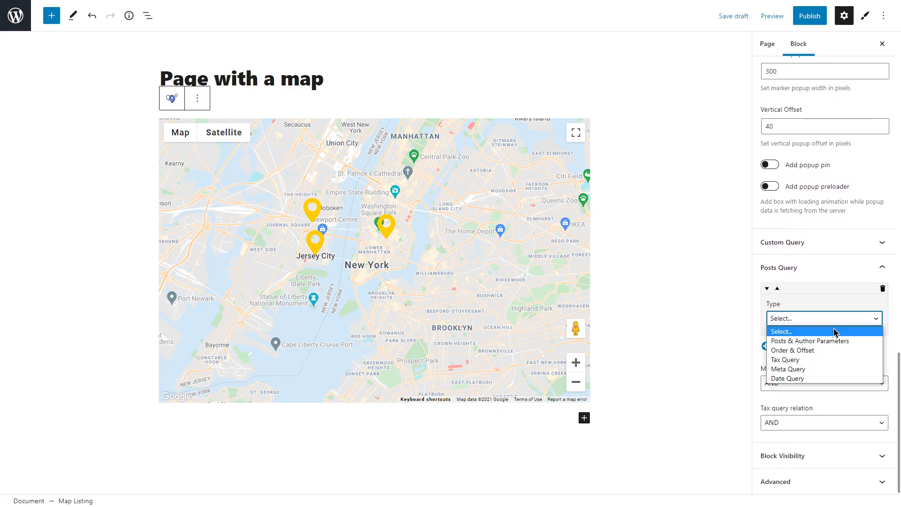
click(810, 340)
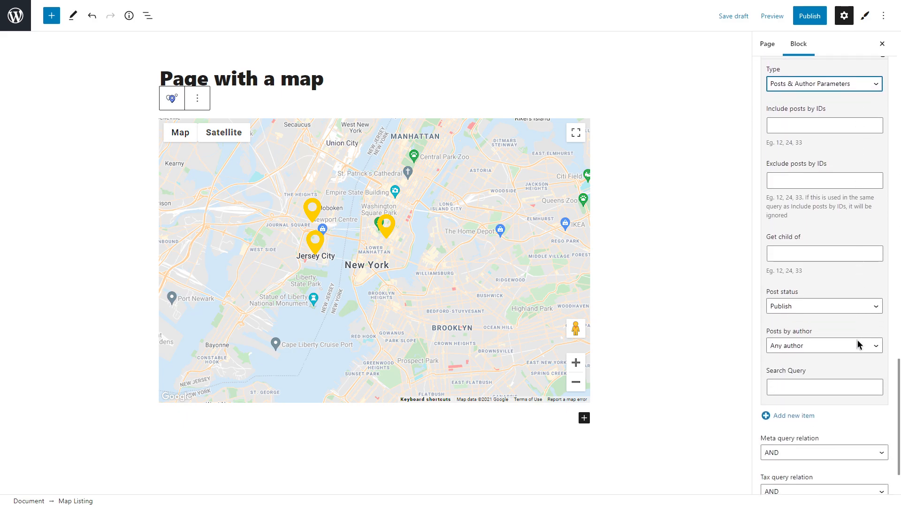
mouse_move(845, 307)
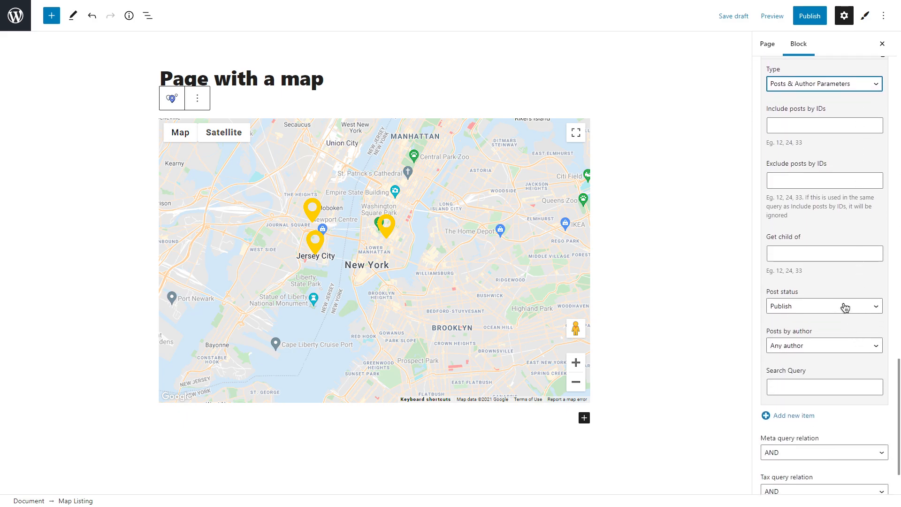
mouse_move(845, 346)
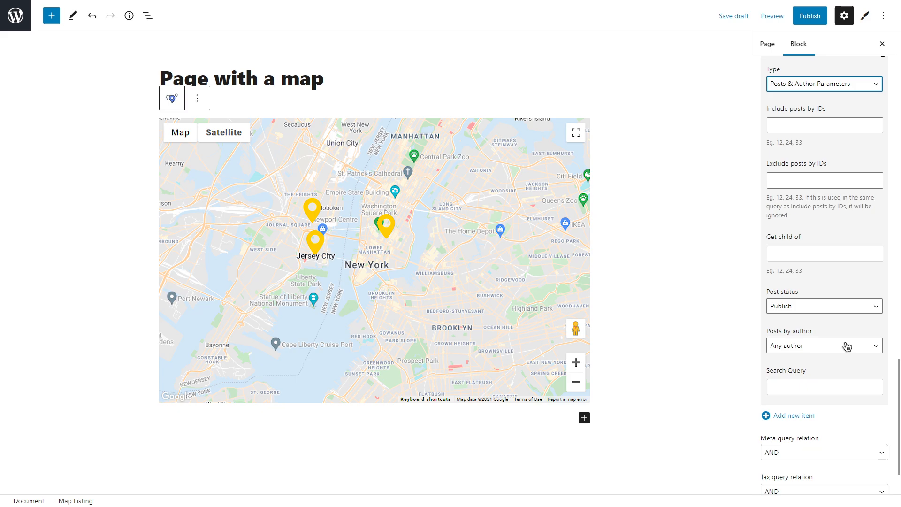
scroll(down, 3)
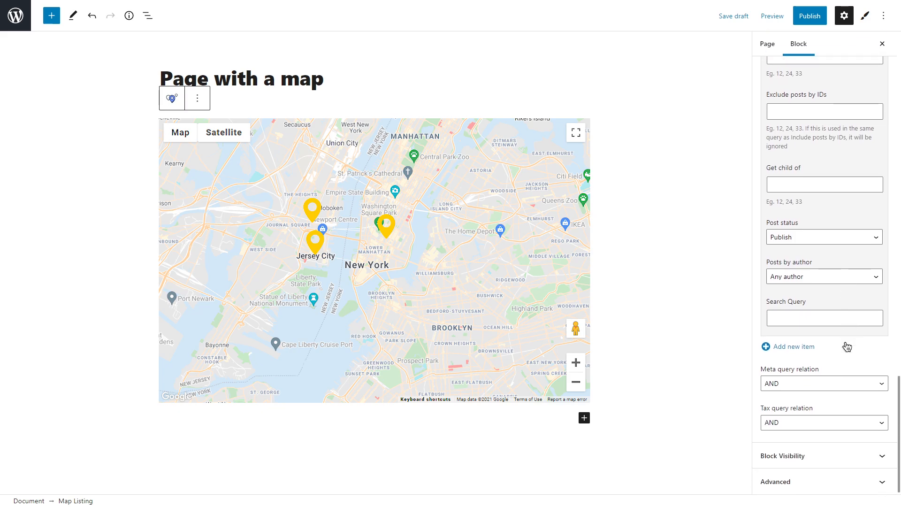
mouse_move(837, 455)
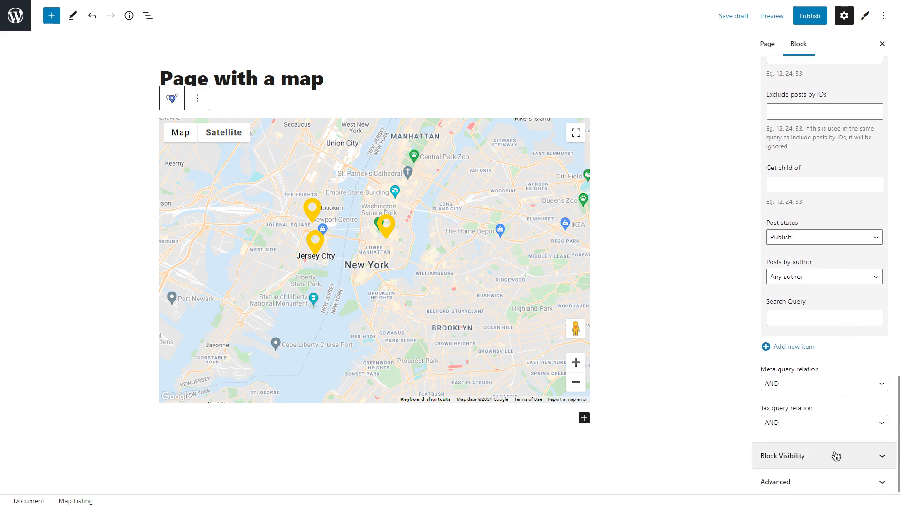
Step: Review the map block's Block Visibility, Advanced and Styles settings
click(823, 455)
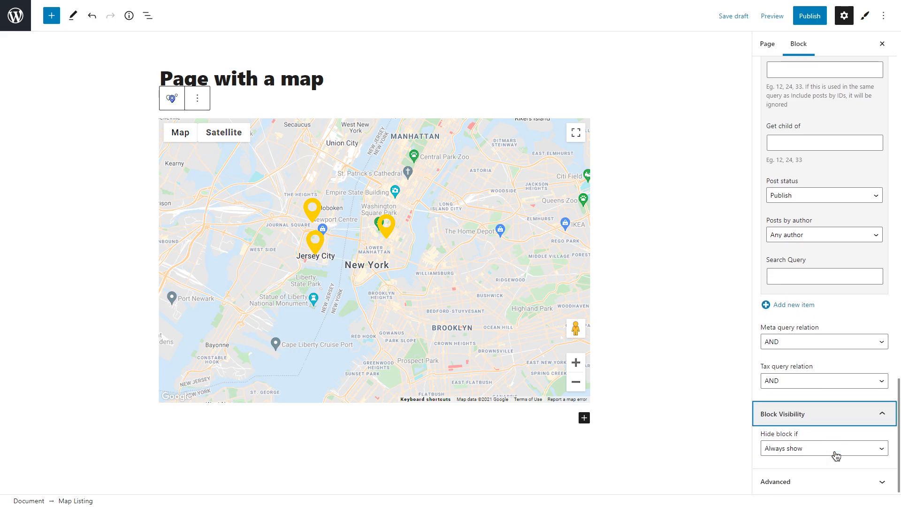
click(824, 447)
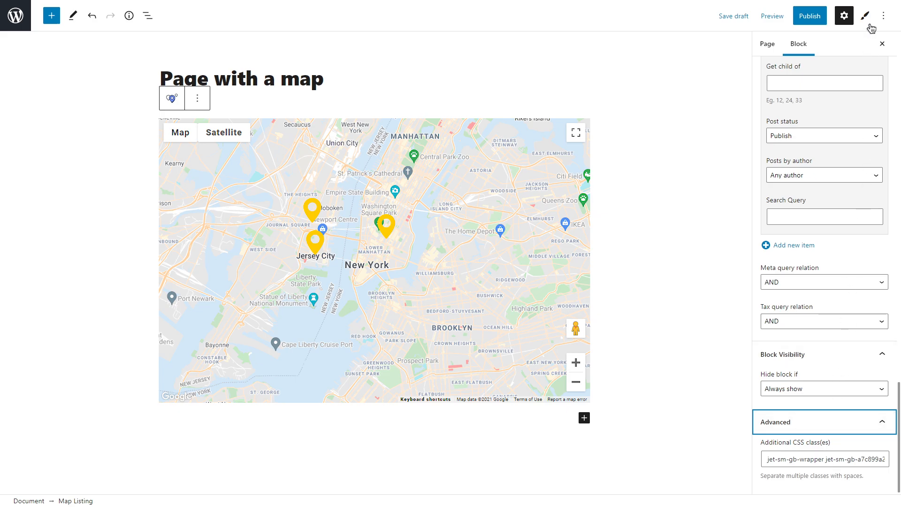
click(868, 16)
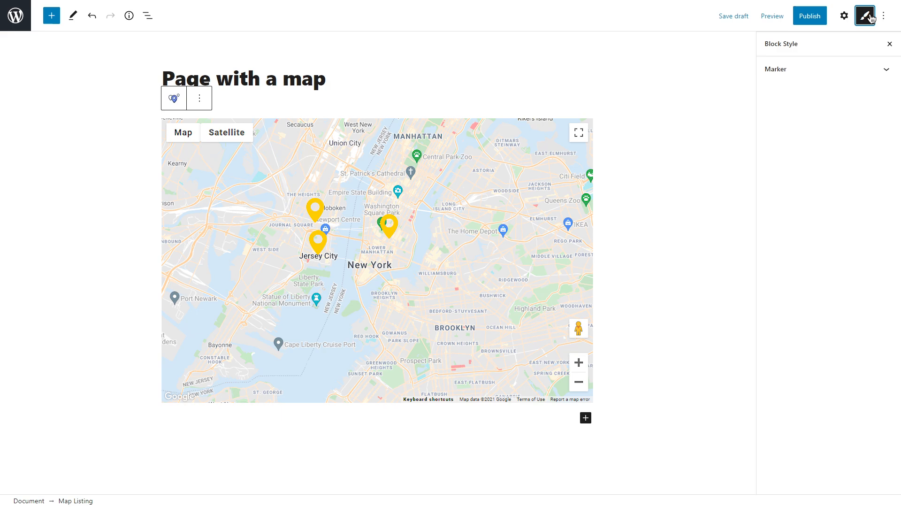
Step: Publish 'Page with a map' and view the live page
click(809, 16)
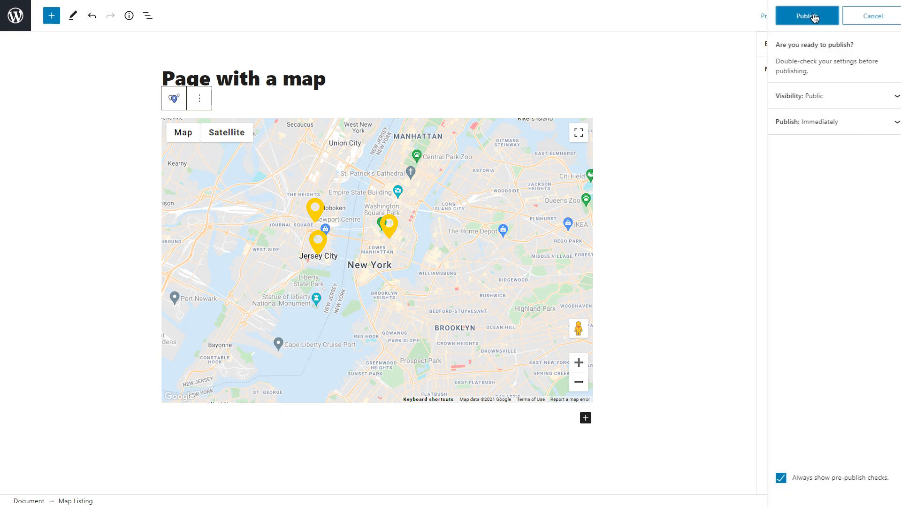
click(807, 16)
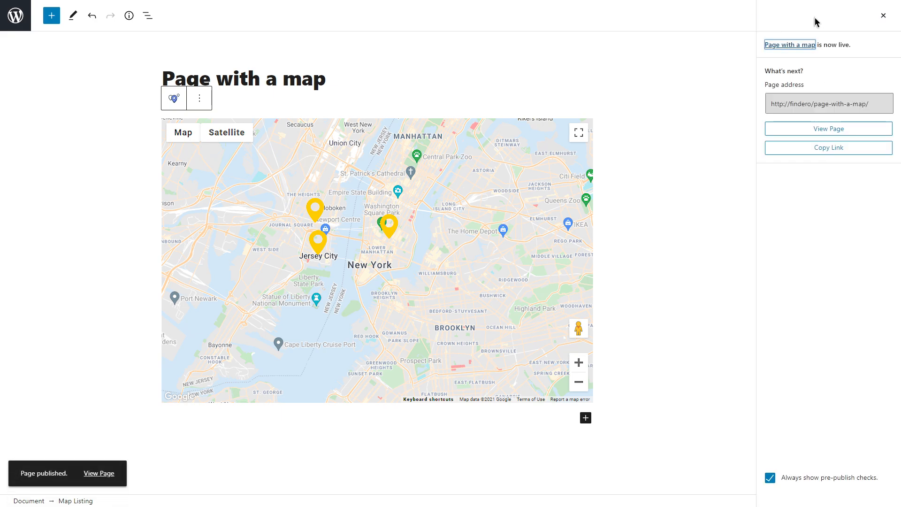
click(828, 128)
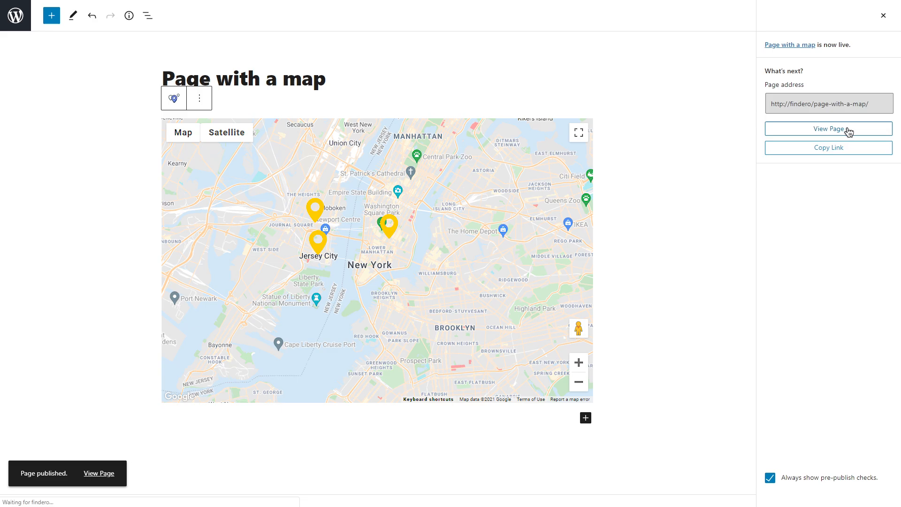
click(827, 128)
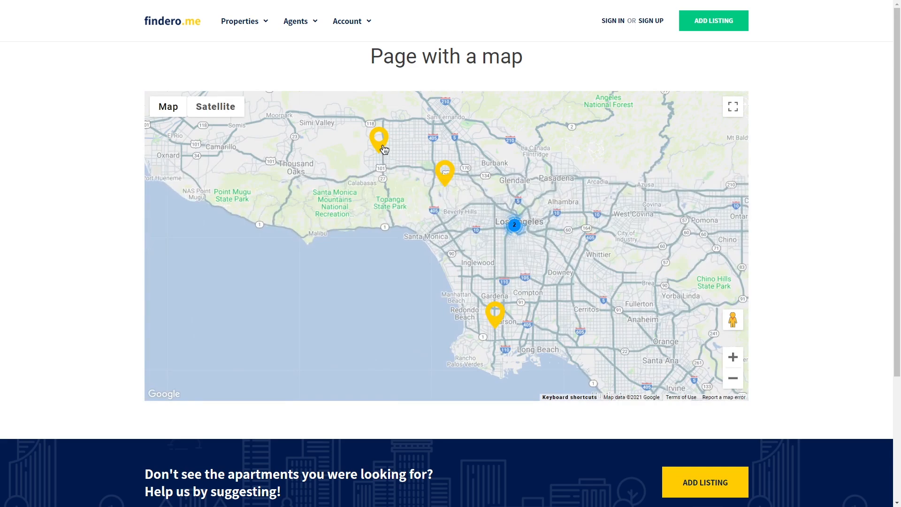
Step: Open the Wilshire Victoria popup ($950000/mo) from its yellow pin on the live map
click(379, 138)
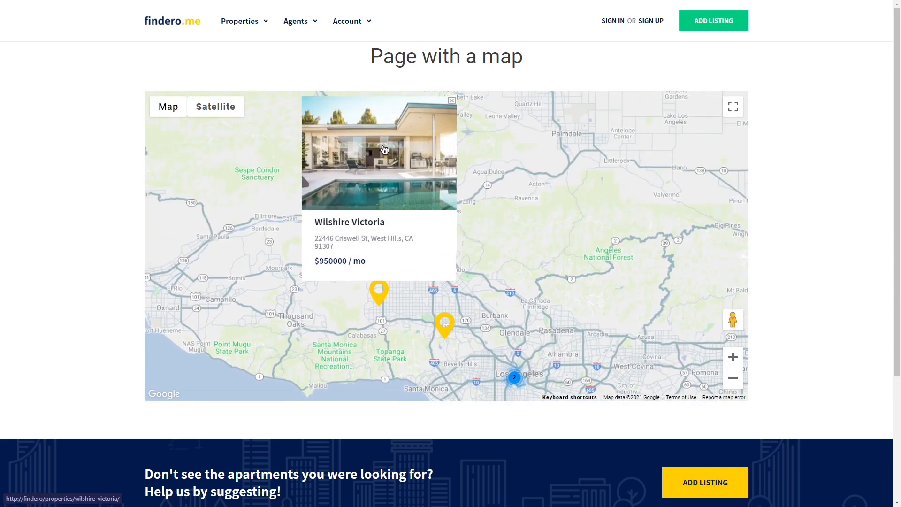